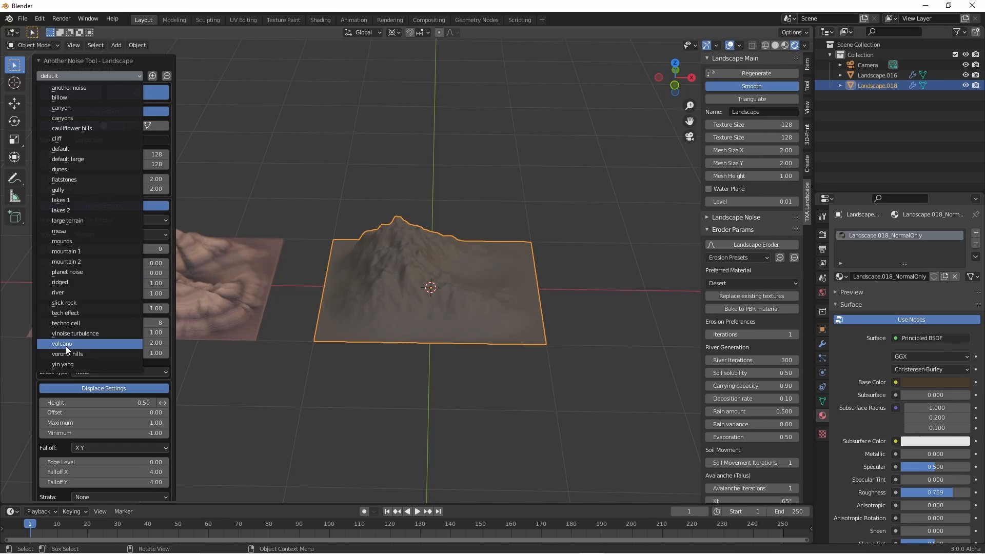
Apply the volcano, mountain 2 and slick rock presets in turn, then tweak the slick rock displacement height
click(63, 344)
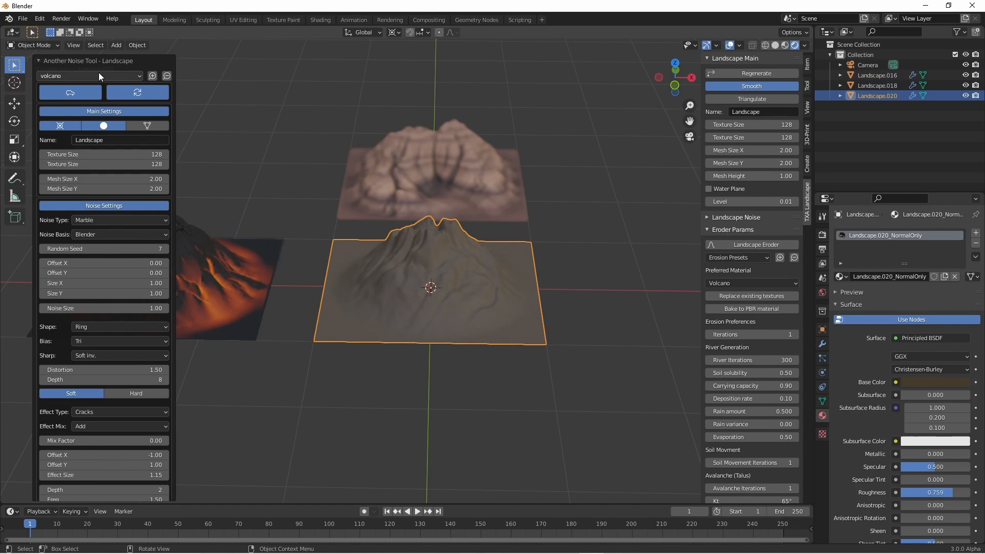
click(88, 75)
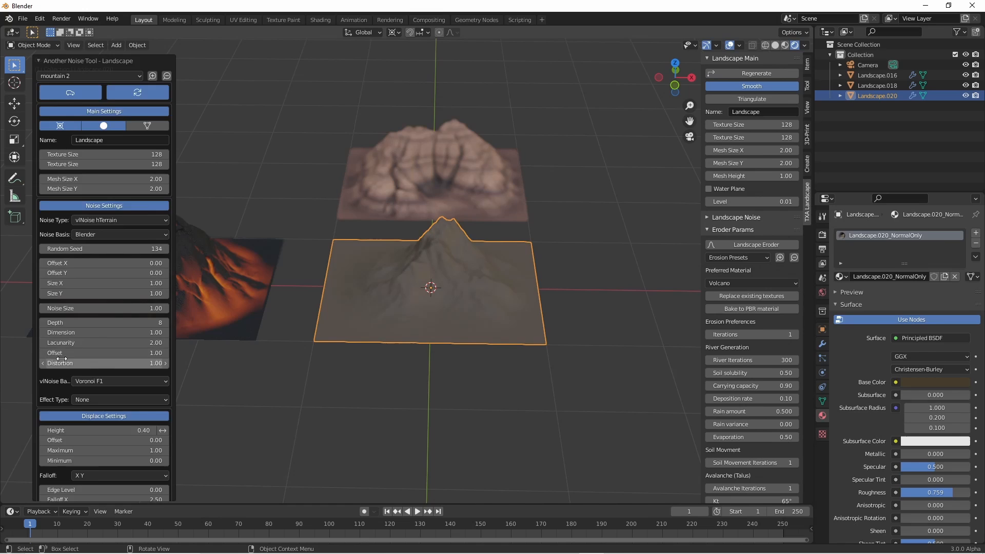
click(709, 189)
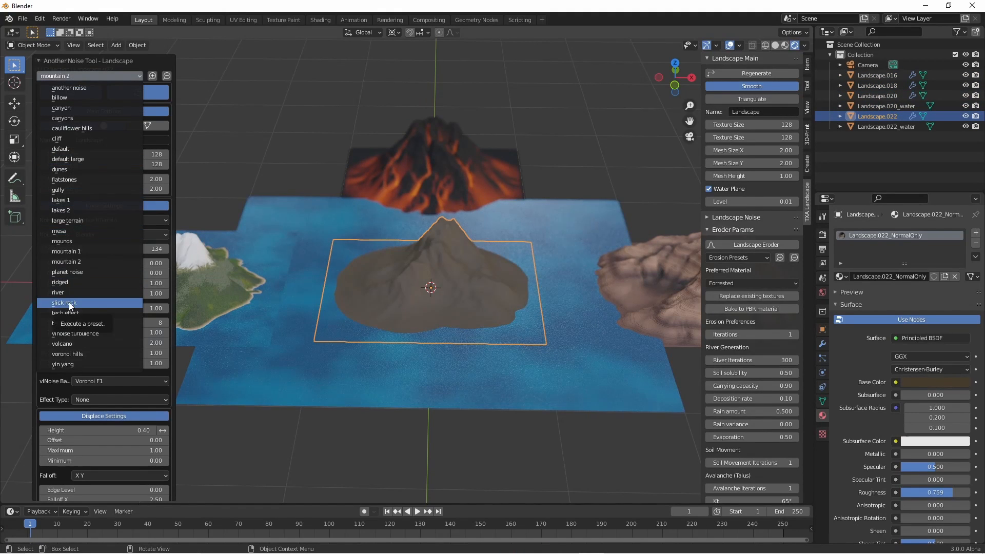
click(64, 303)
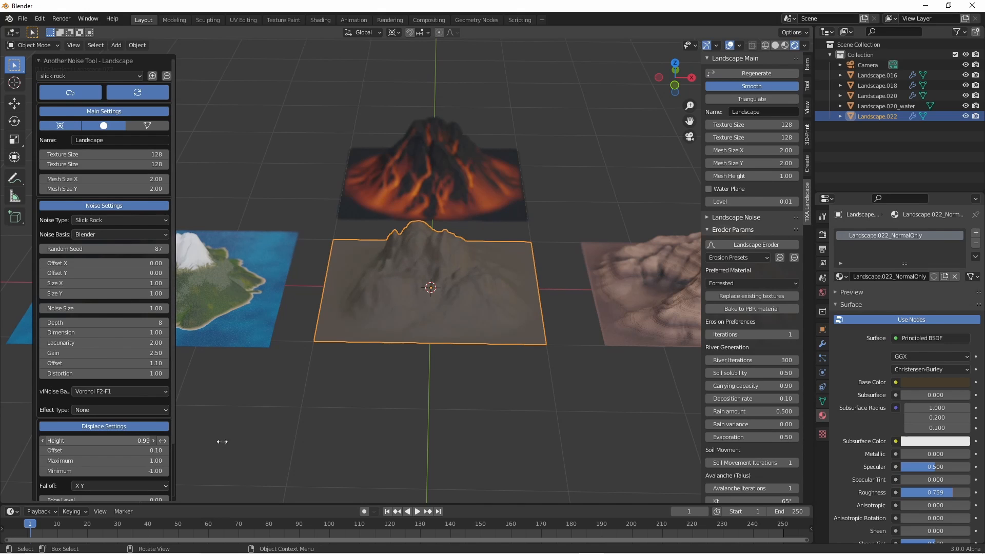
drag(104, 440, 144, 440)
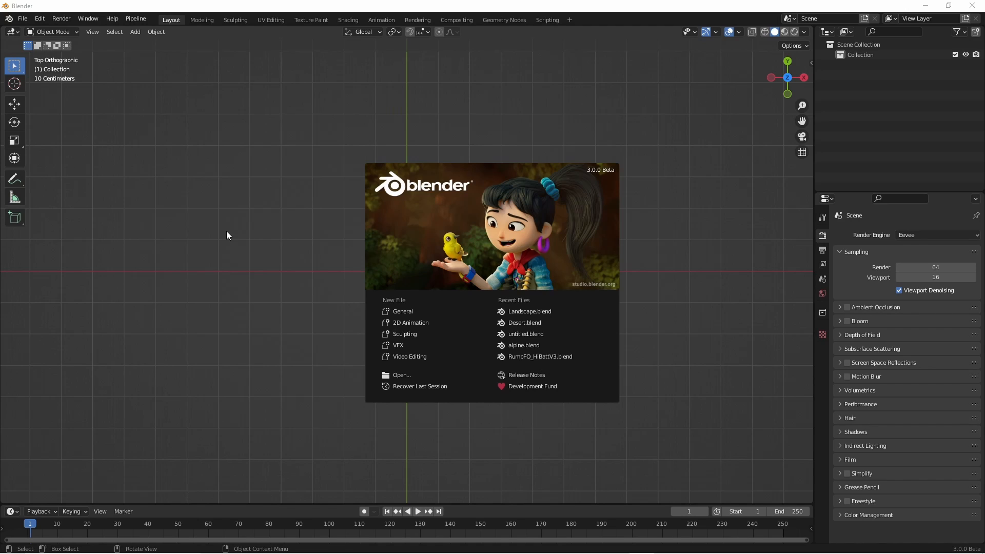
mouse_move(241, 263)
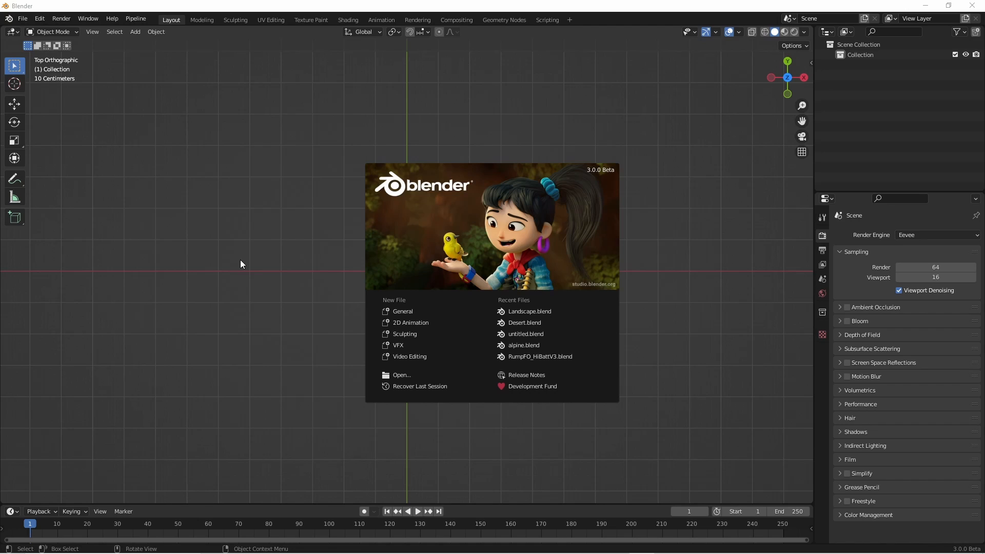
mouse_move(260, 175)
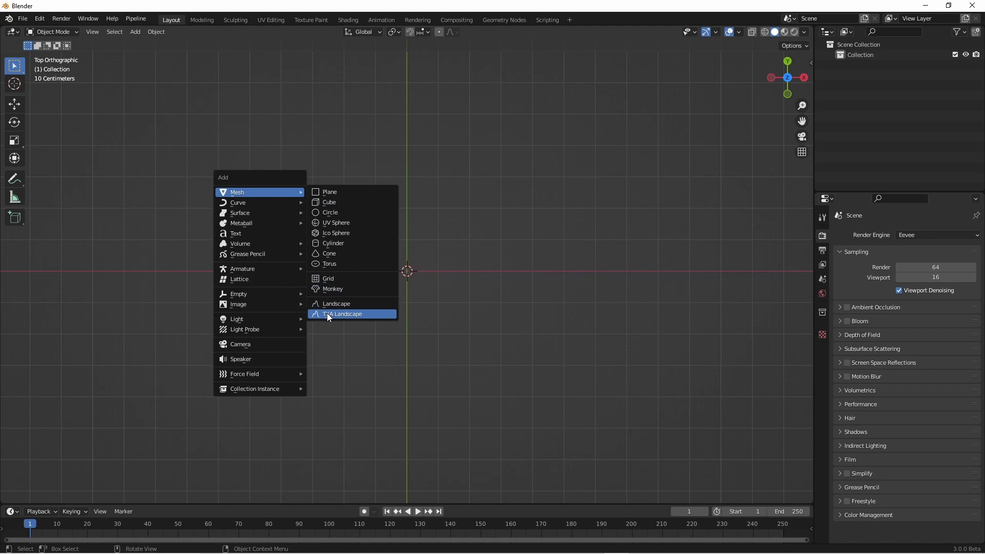
Add an ANT Landscape mesh with mountainous terrain to the empty scene
click(343, 314)
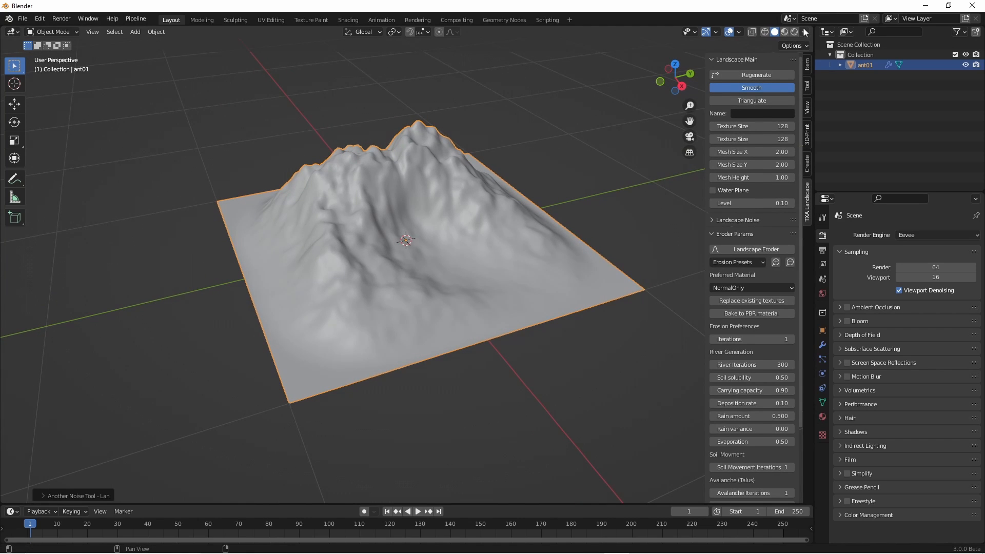
Preview materials, set Preferred Material to Forested and run Landscape Eroder for green slopes and snowy peaks
click(782, 31)
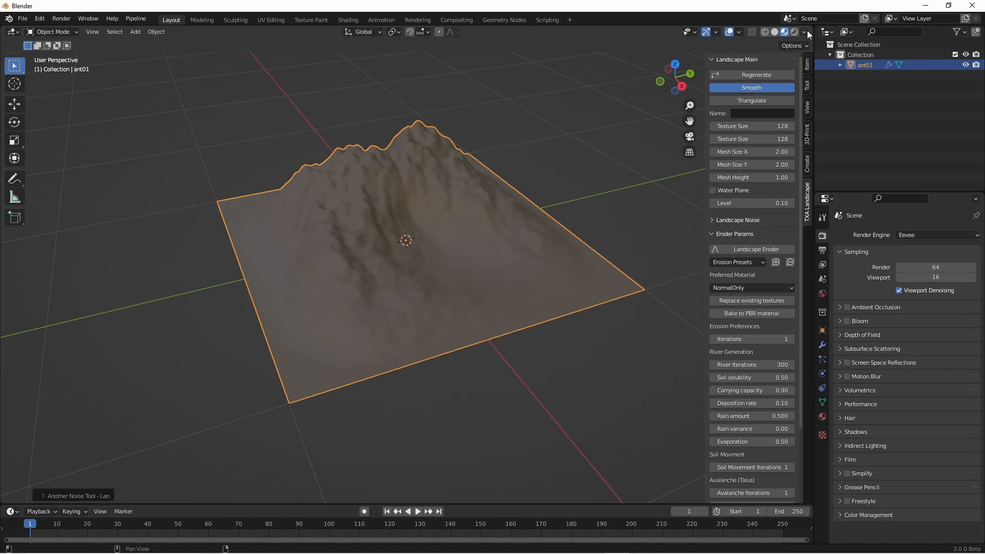
click(810, 32)
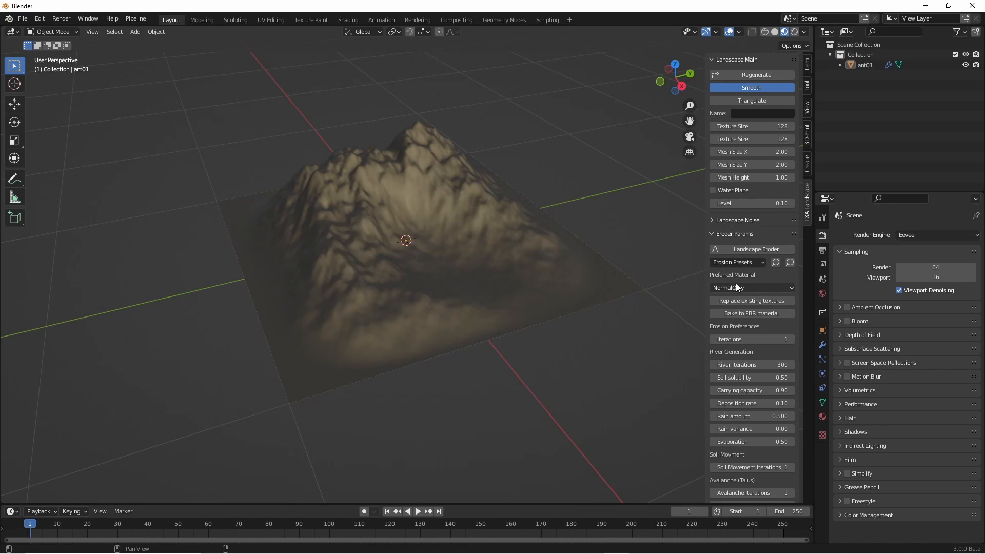
click(751, 287)
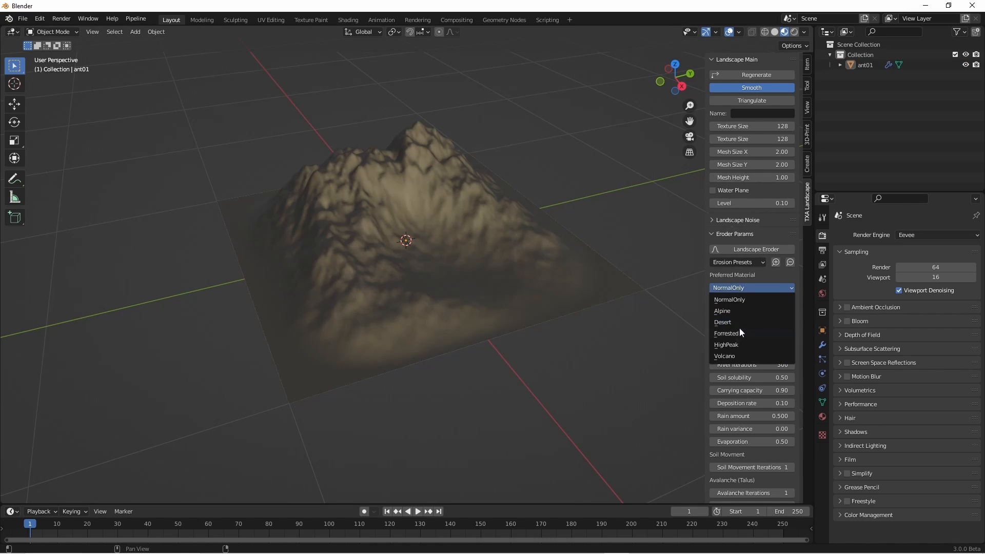
click(726, 333)
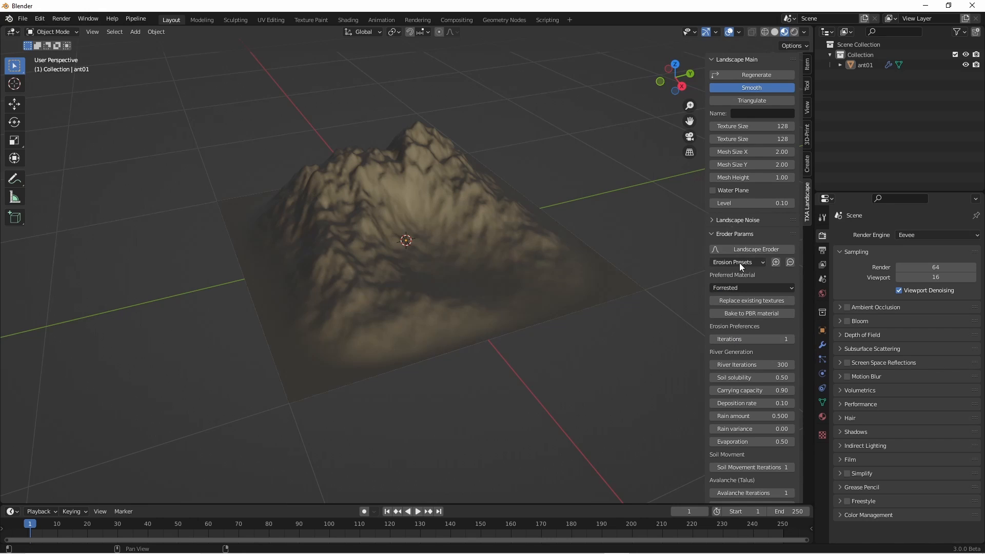
click(751, 248)
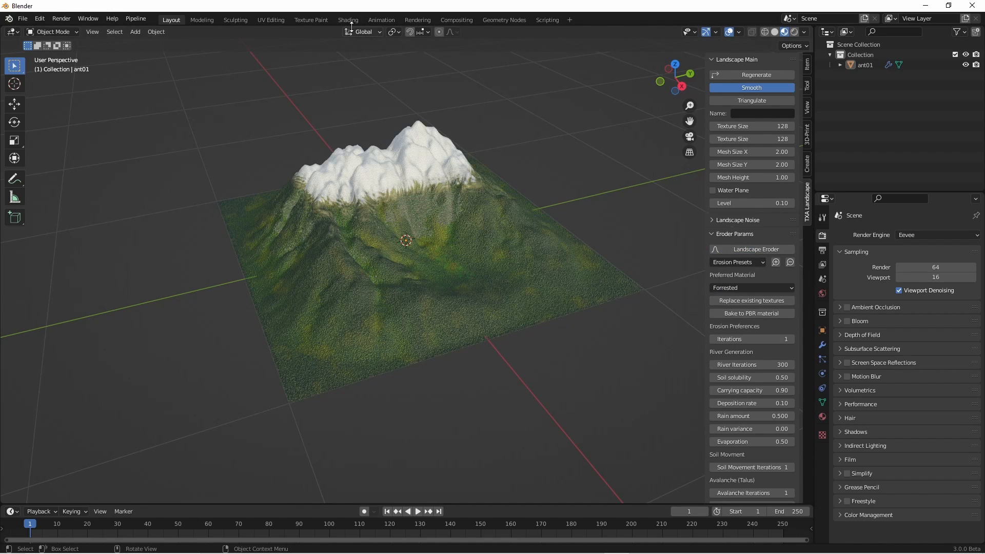
Switch to the Shading workspace and reveal the Landscape Main settings for the 1024 texture-size regeneration
click(348, 19)
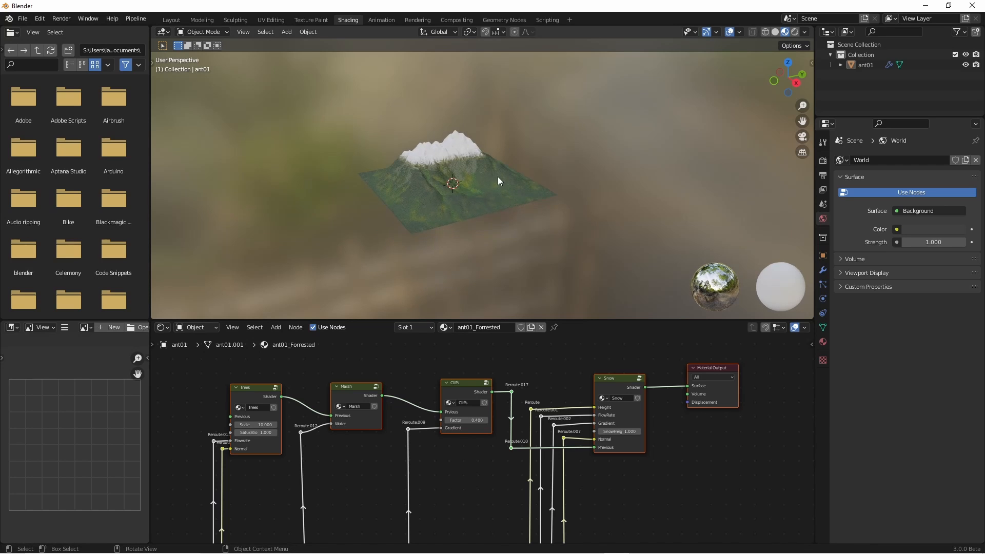
drag(500, 180, 470, 150)
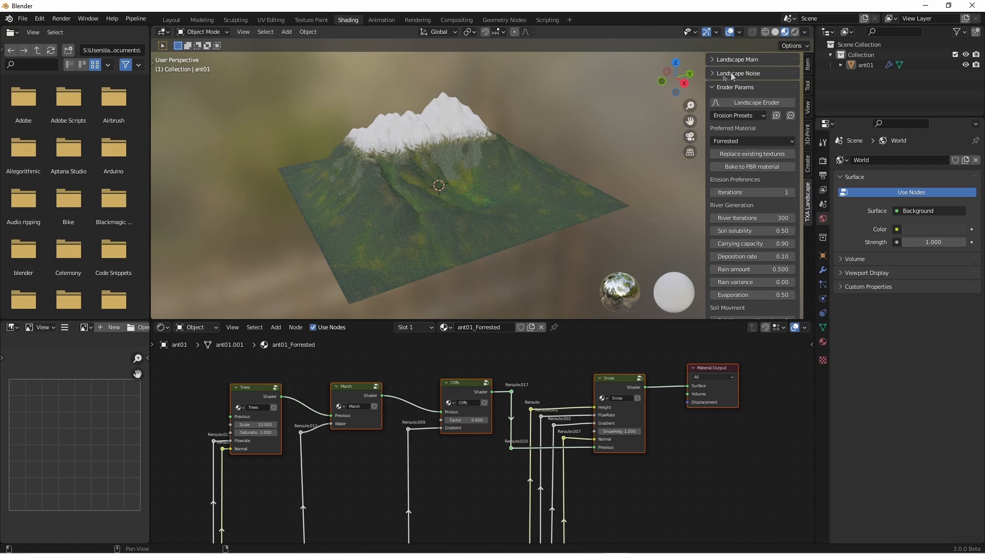
click(737, 59)
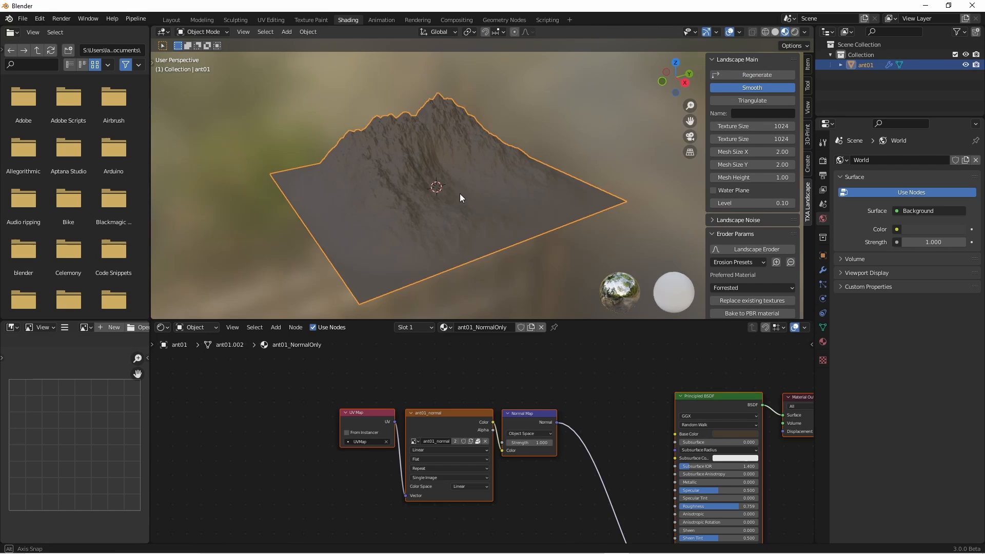
Scroll the Eroder Params panel and orbit around the mountain while reapplying the Forested material
scroll(down, 3)
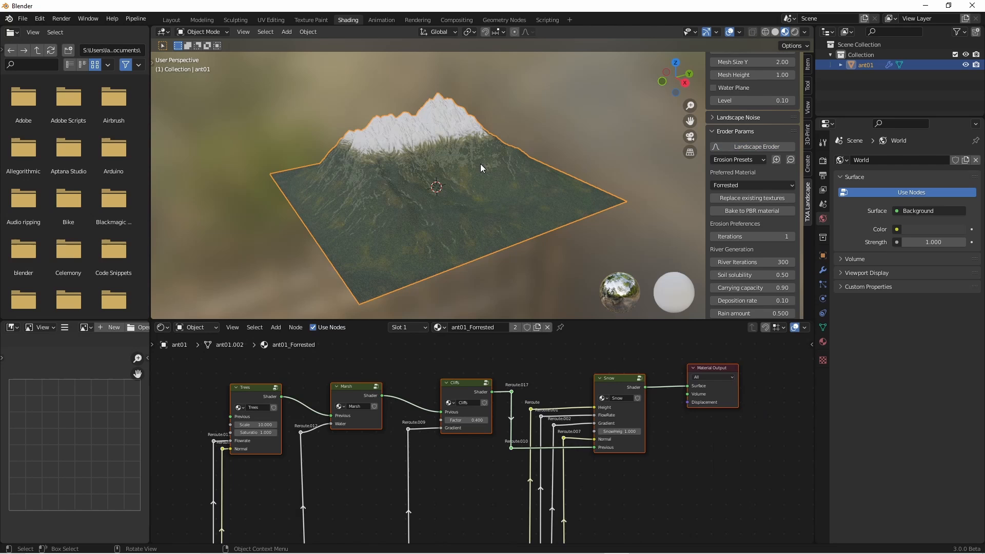
drag(480, 167, 449, 175)
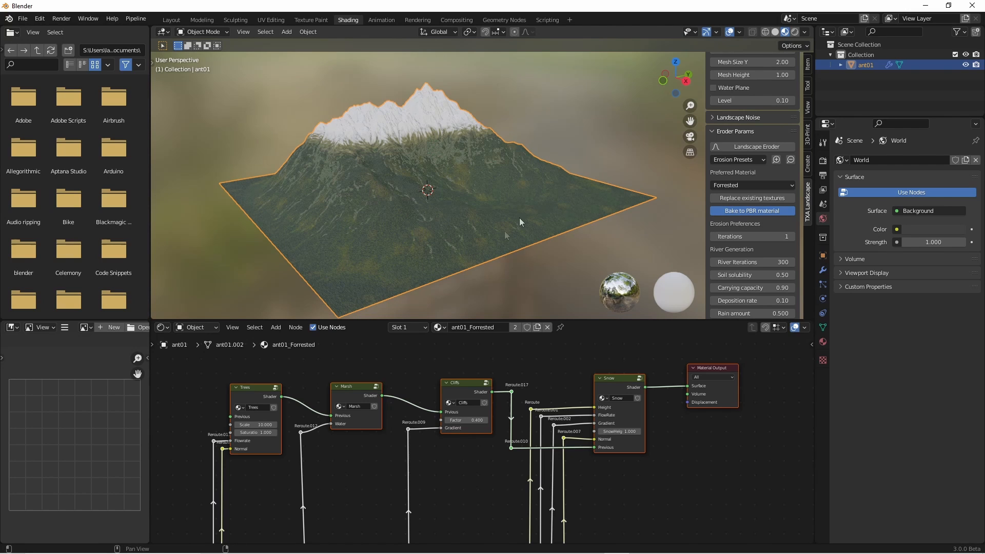
mouse_move(515, 205)
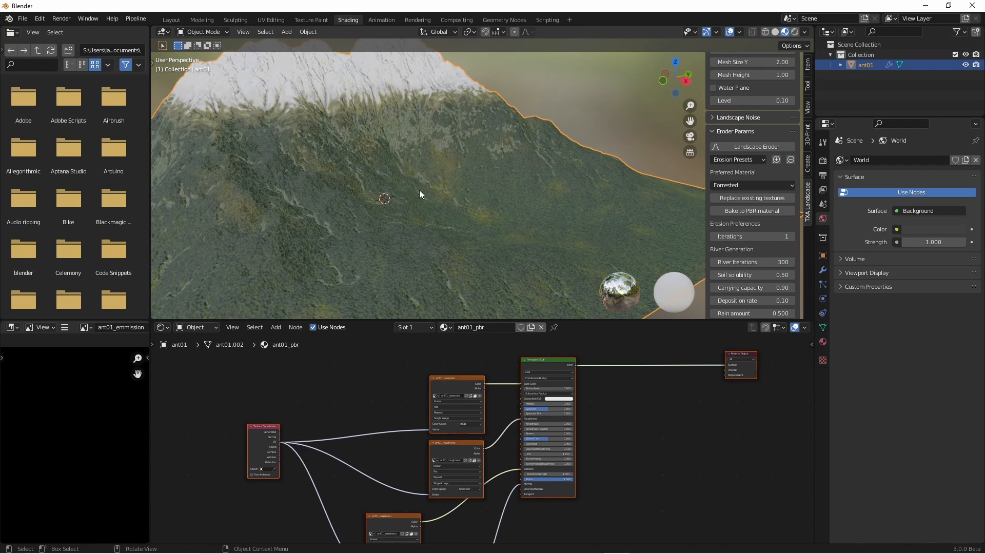
Zoom out to view the whole baked PBR mountain
drag(419, 194, 331, 226)
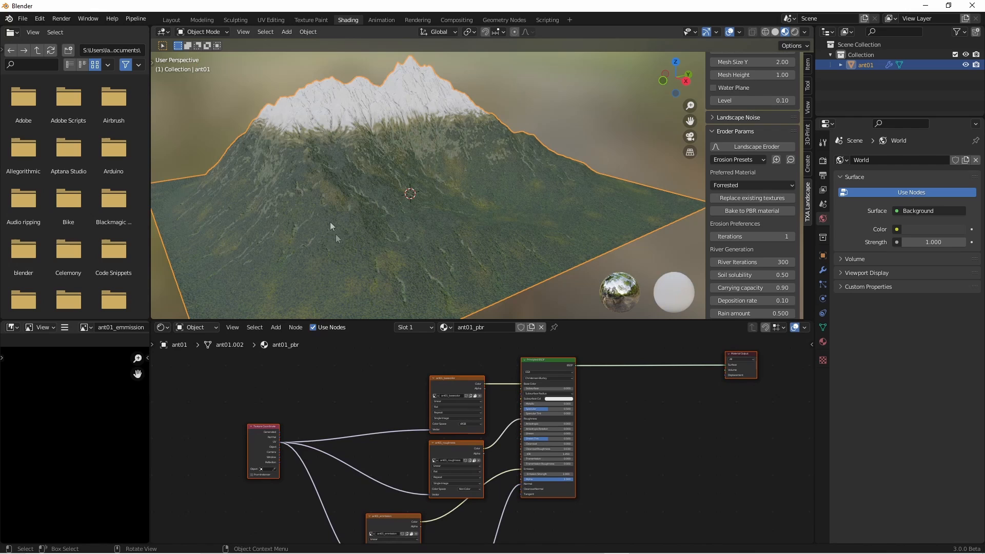
mouse_move(494, 182)
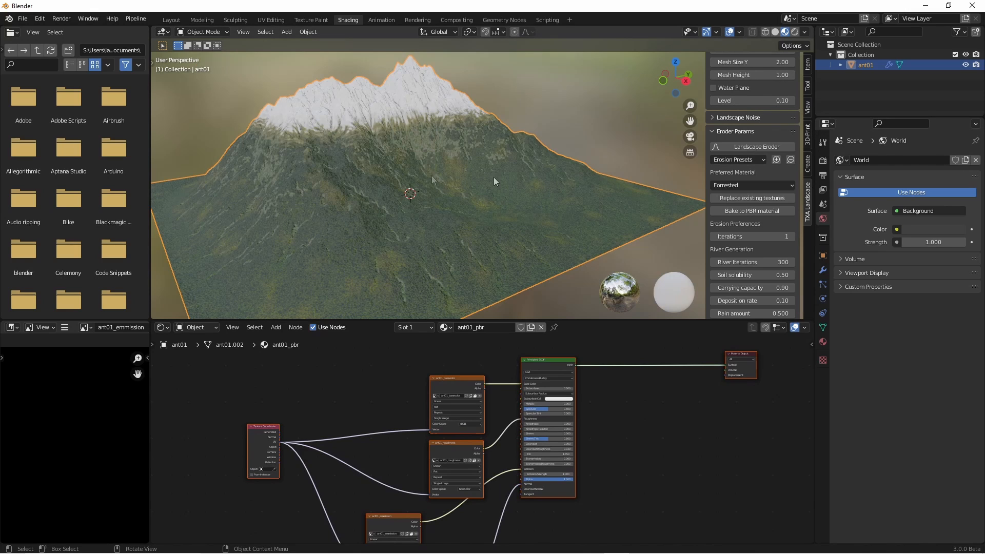
mouse_move(331, 218)
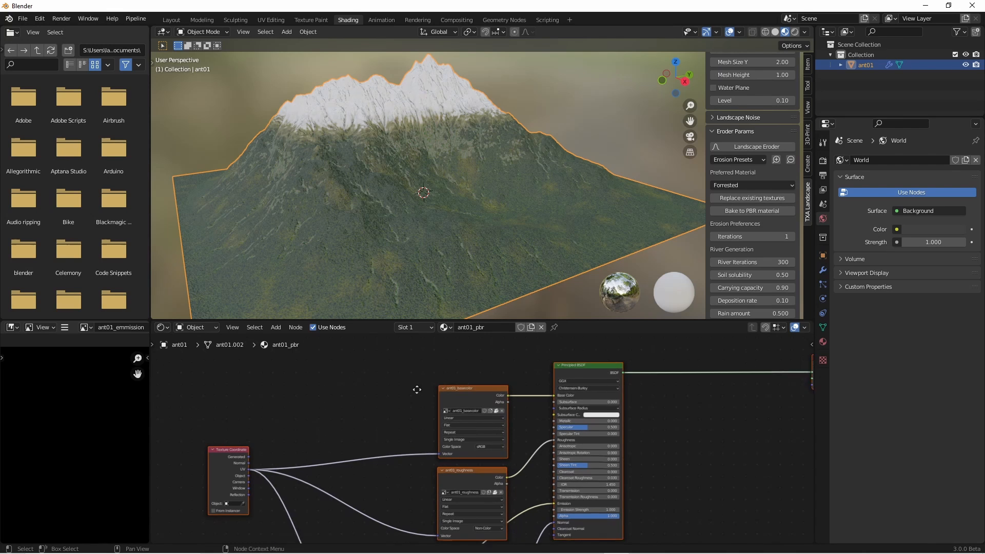
click(81, 327)
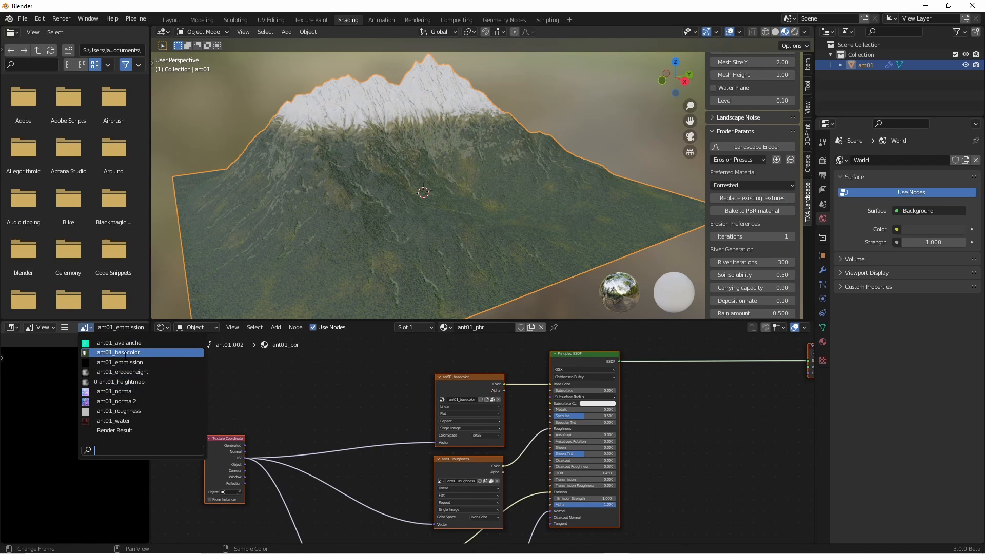
click(119, 352)
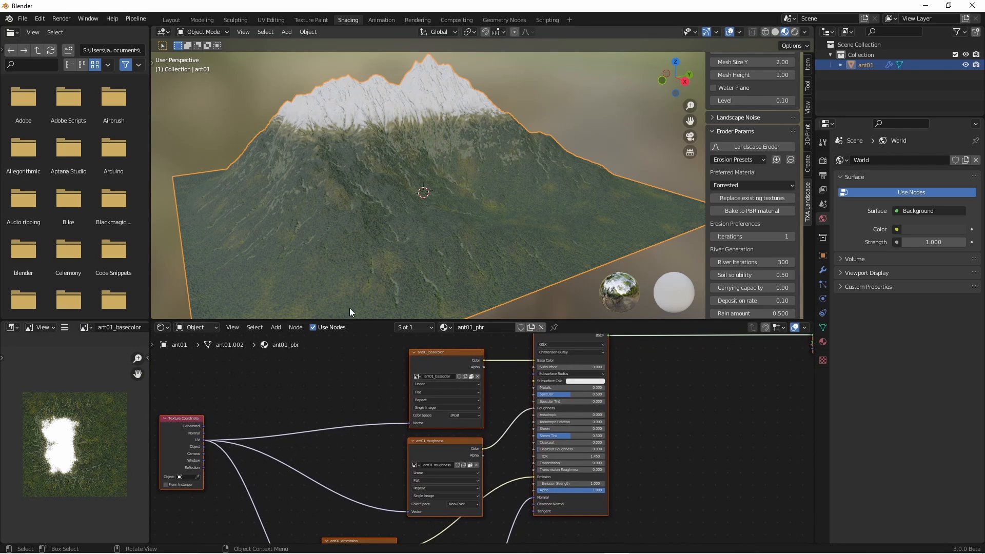
mouse_move(367, 162)
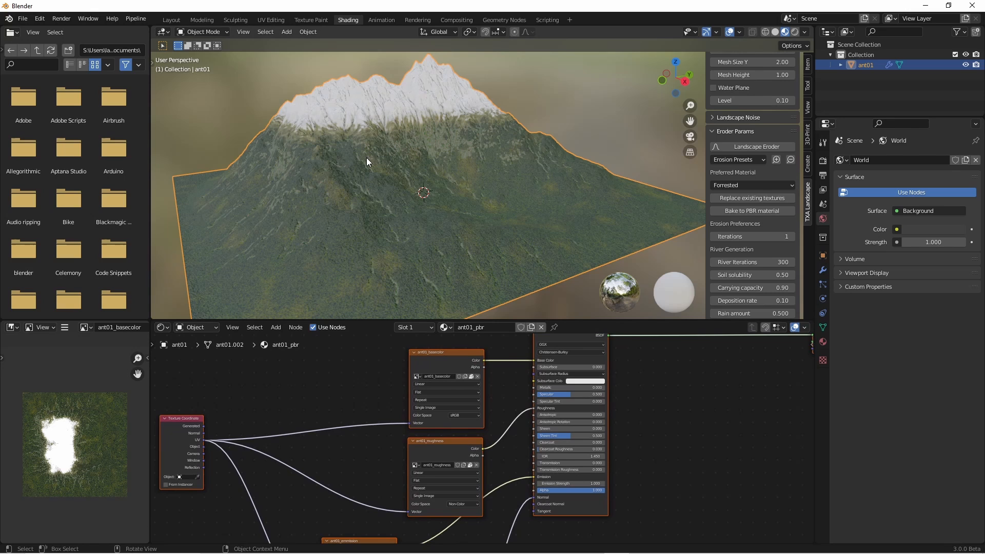
mouse_move(400, 144)
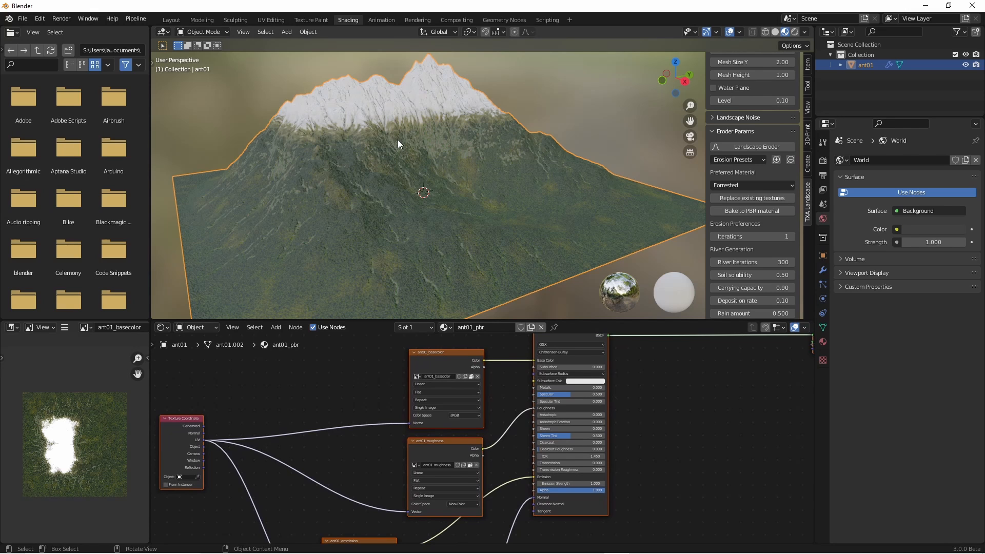
mouse_move(416, 186)
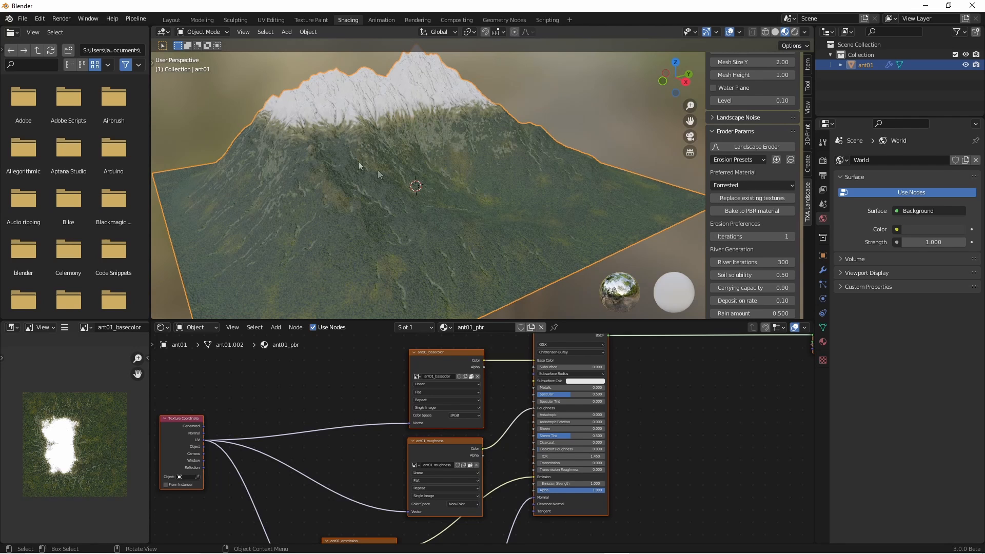
mouse_move(523, 250)
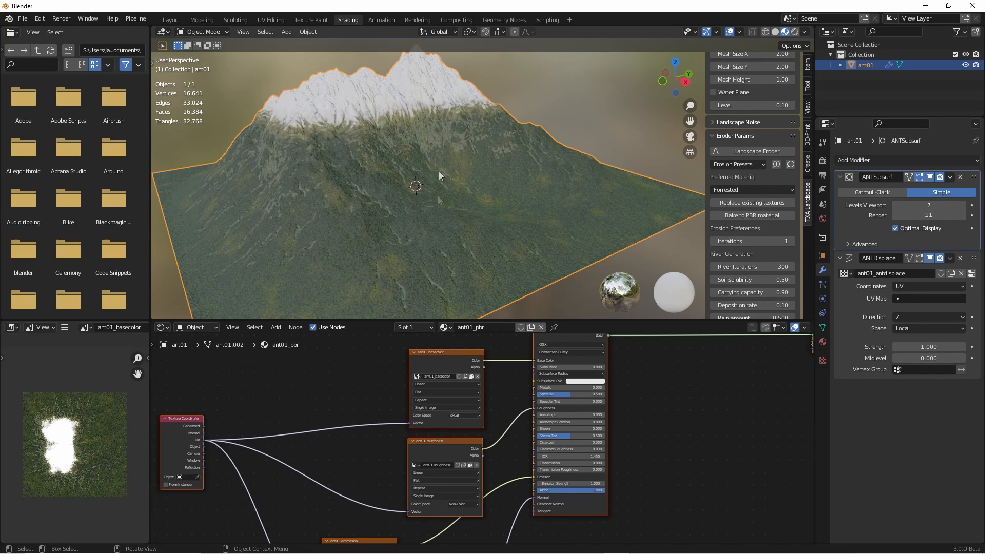
mouse_move(468, 155)
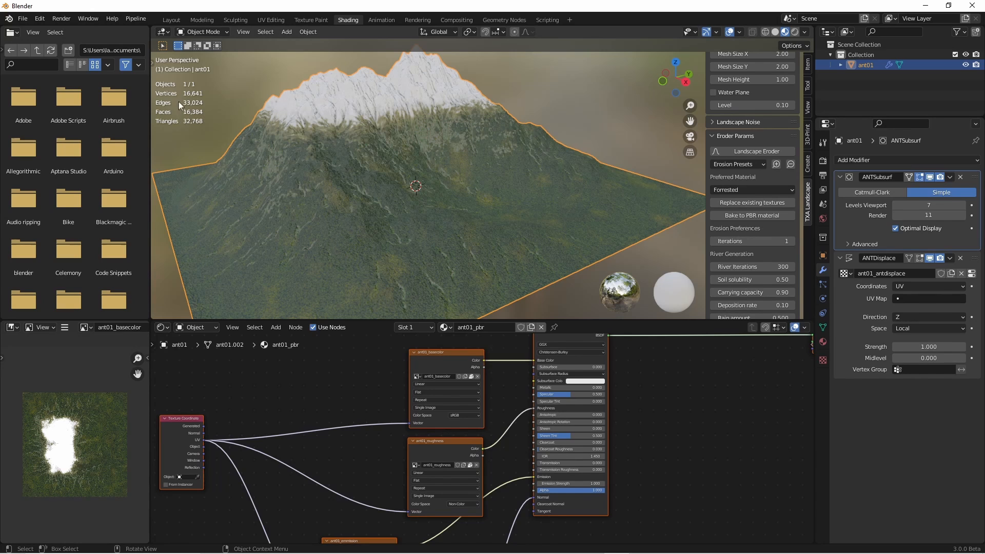
mouse_move(771, 60)
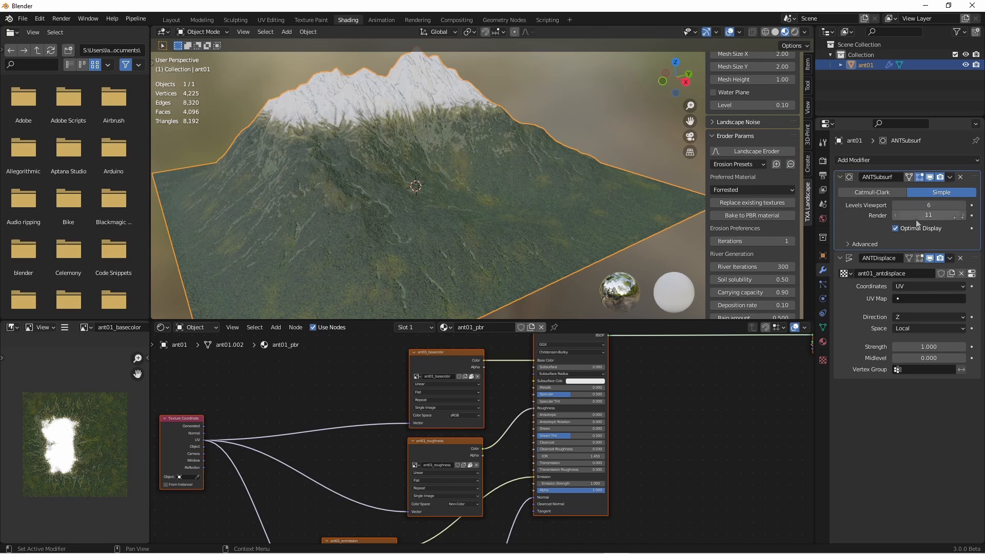
Raise ANTSubsurf viewport levels to 9 and apply ANTSubsurf and ANTDisplace for ~263,169 vertices
click(929, 206)
text(8)
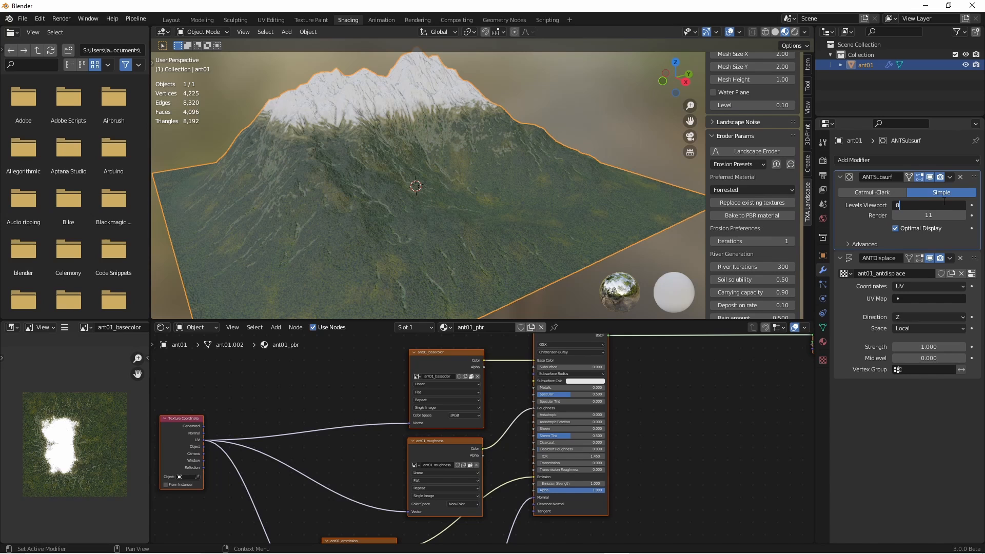
key(Return)
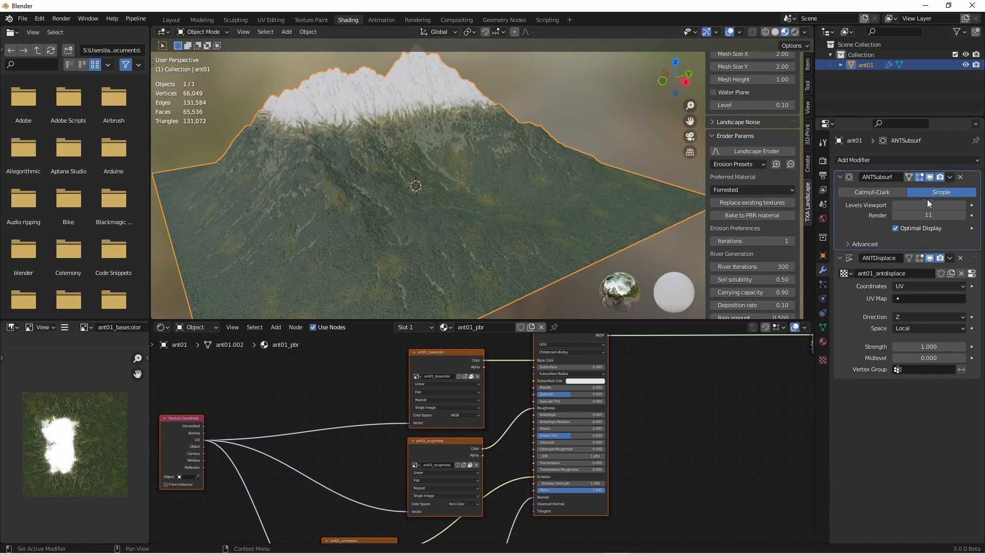
click(929, 205)
text(9)
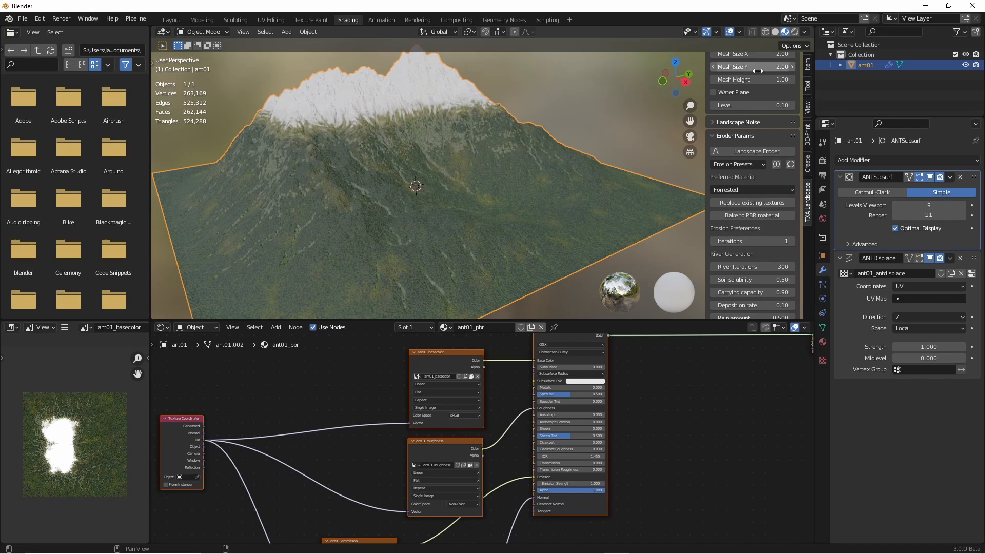
click(950, 177)
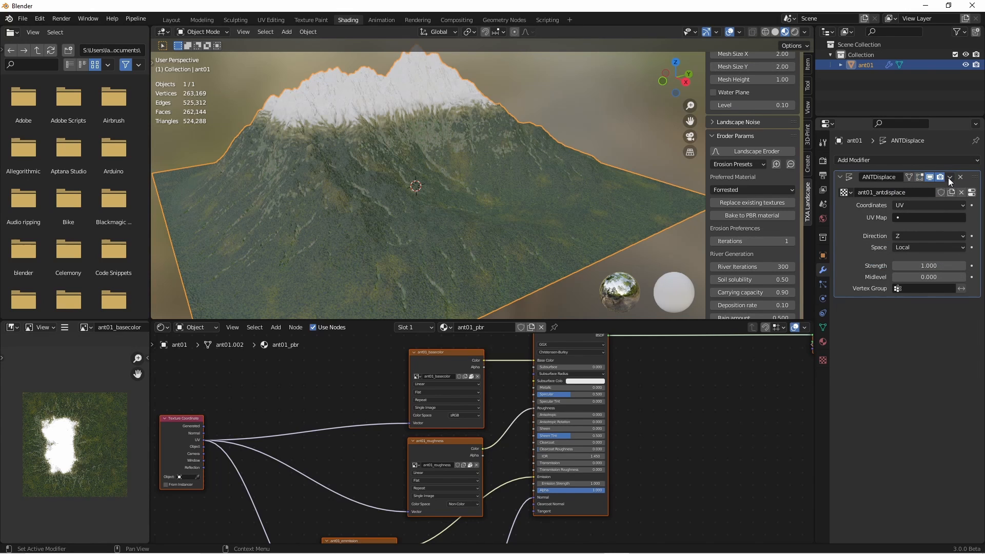
click(960, 176)
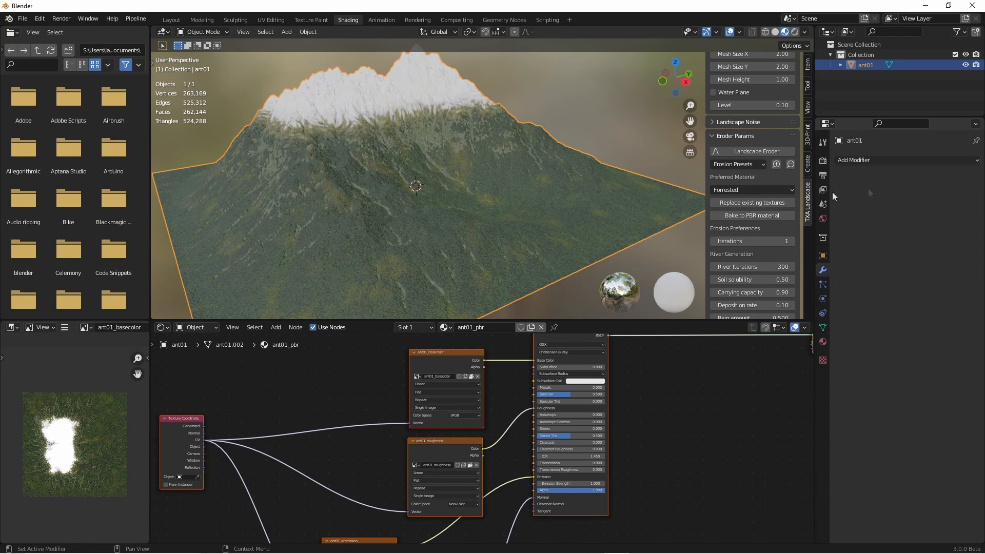
Add a Decimate modifier at ratio 0.01 and apply it, leaving about 5,219 faces
click(855, 160)
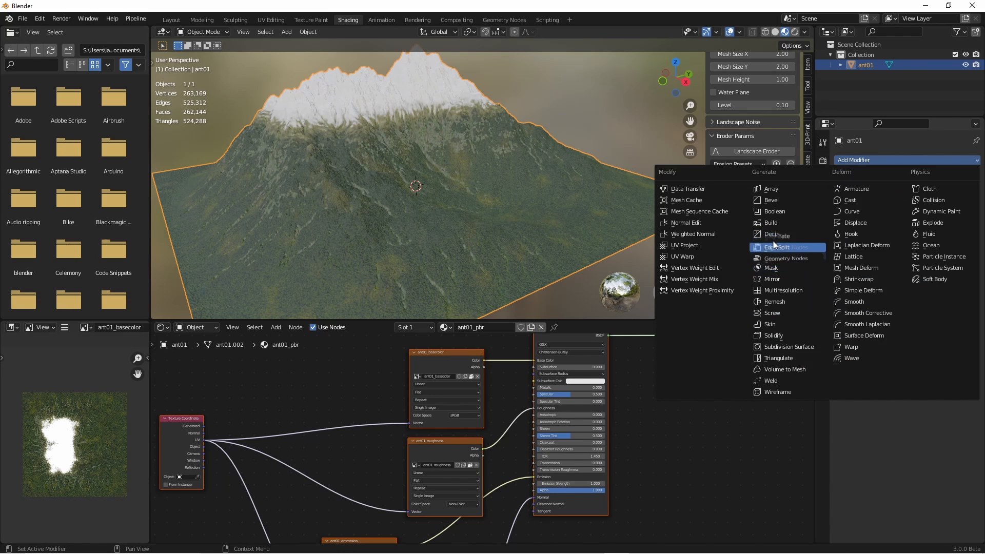
click(775, 234)
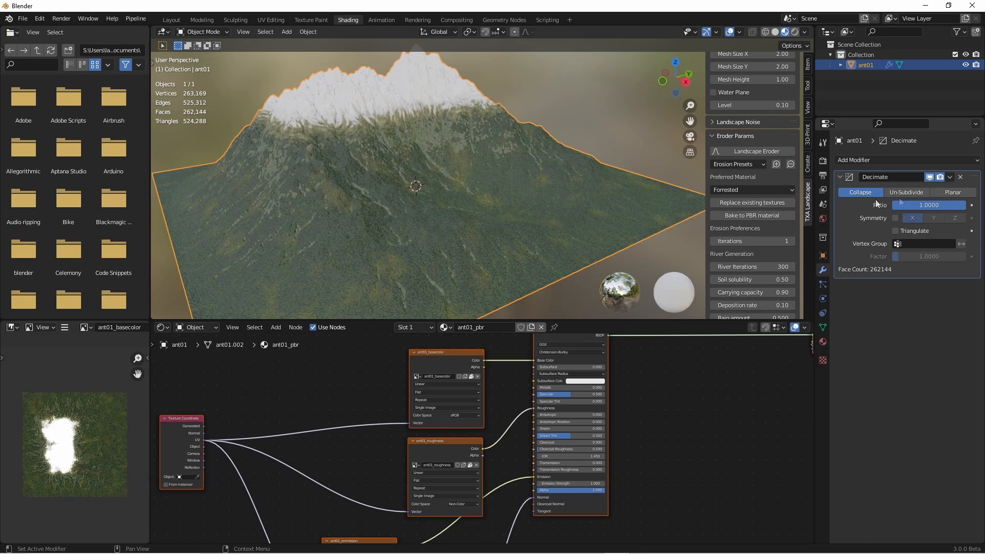
click(928, 205)
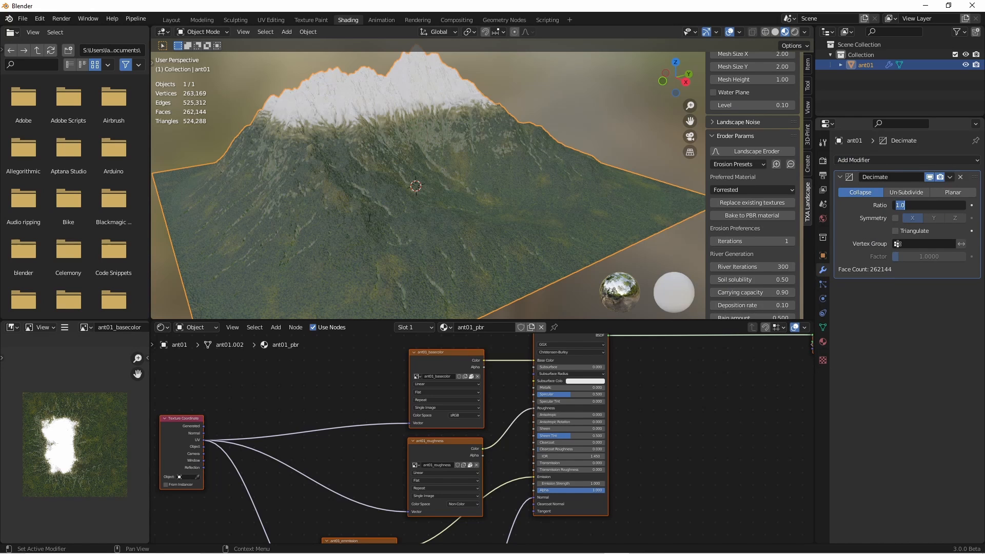
click(929, 206)
text(0.0100)
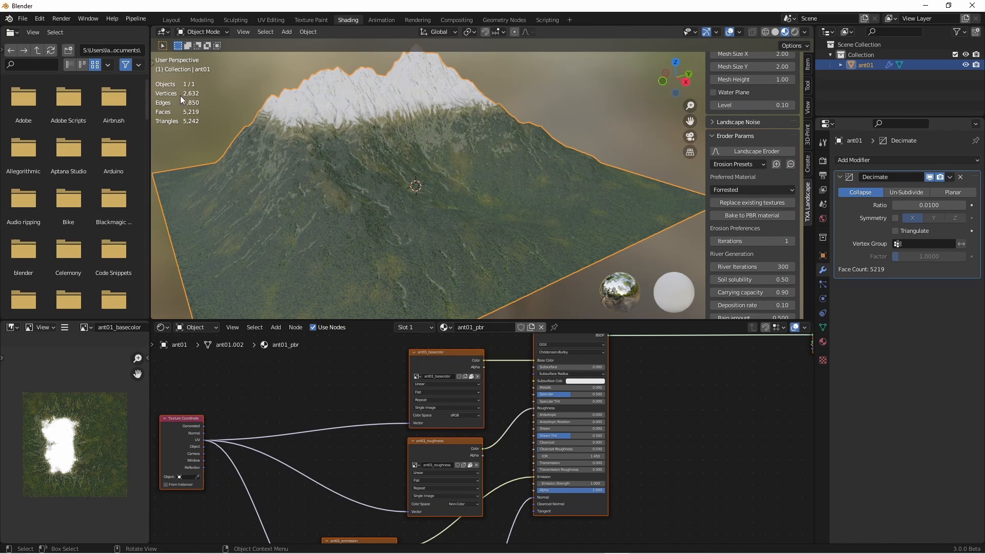
mouse_move(423, 127)
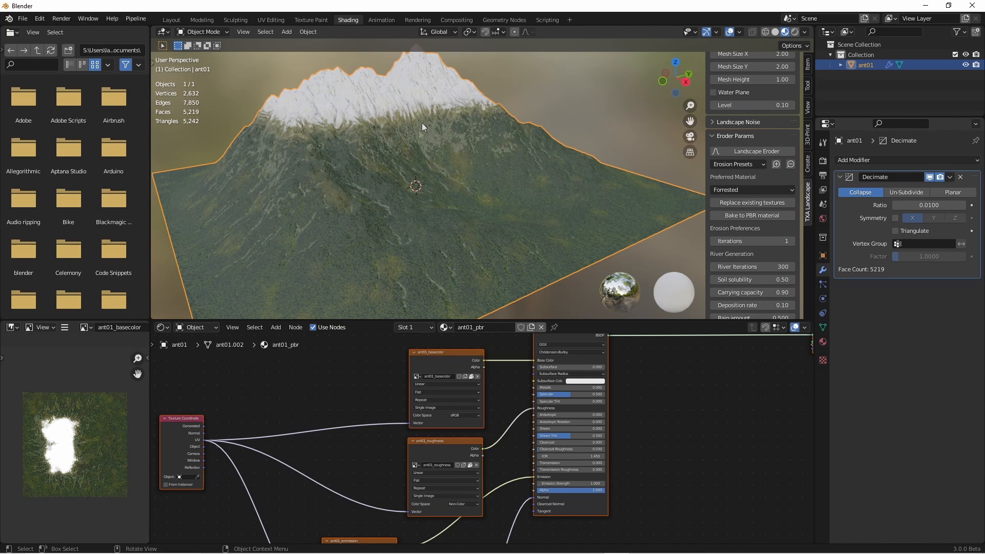
mouse_move(373, 80)
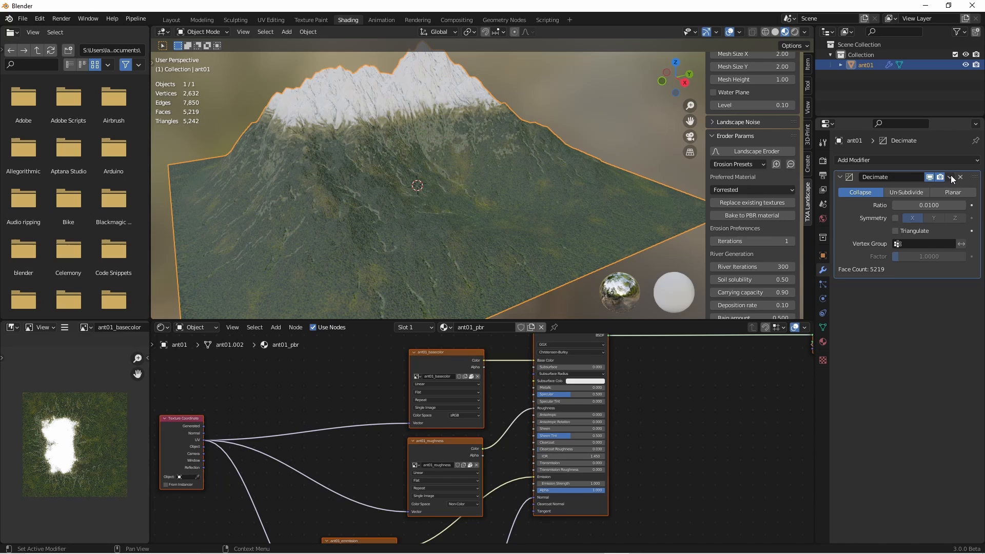
click(950, 177)
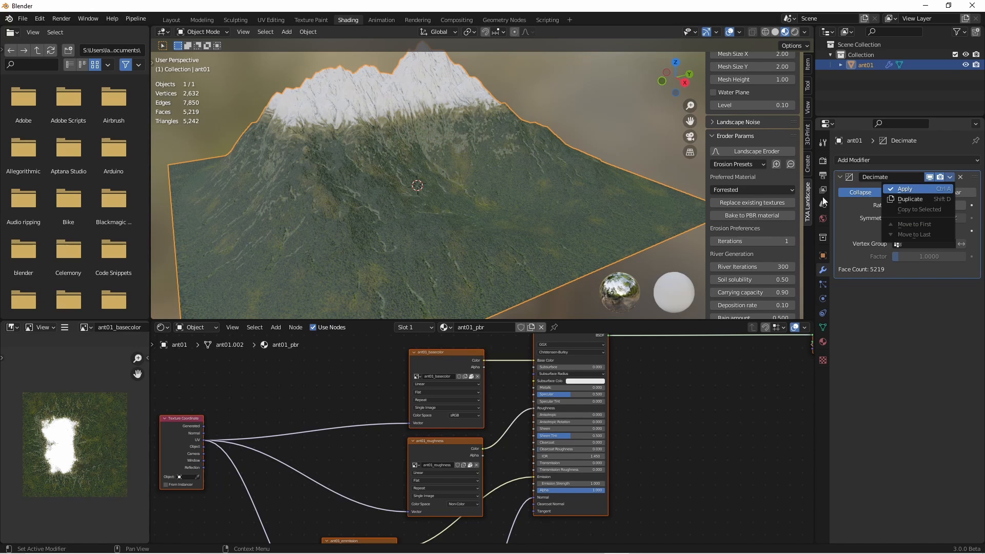
mouse_move(273, 158)
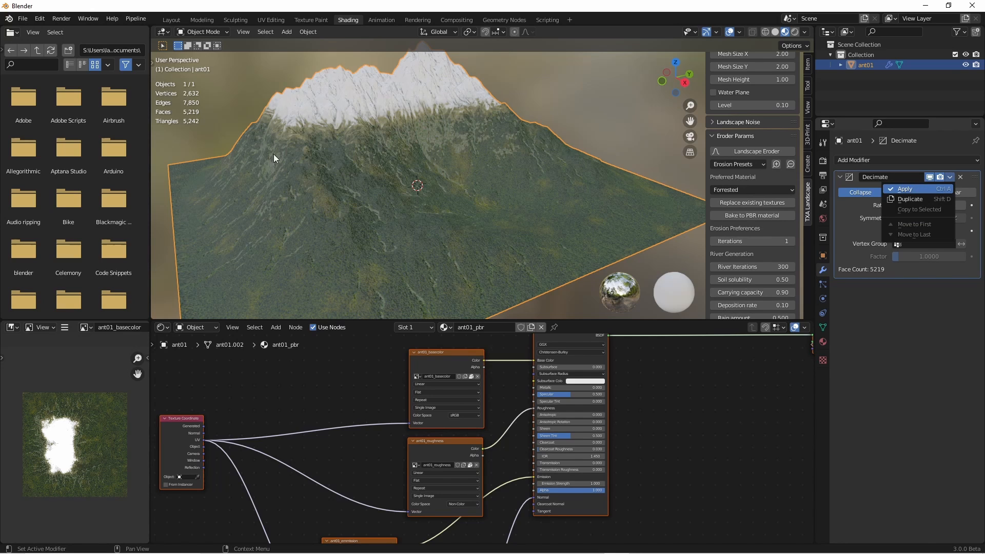
mouse_move(309, 97)
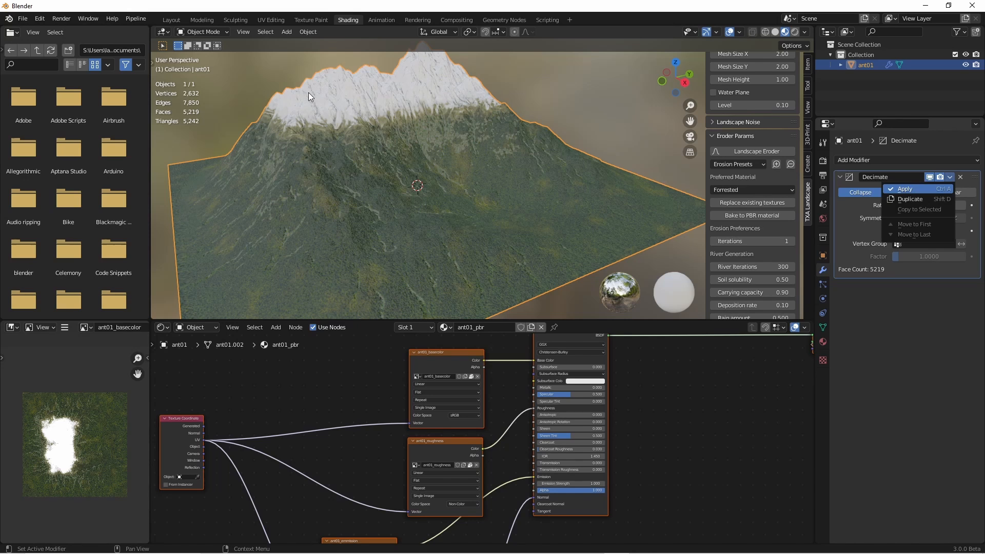
click(905, 189)
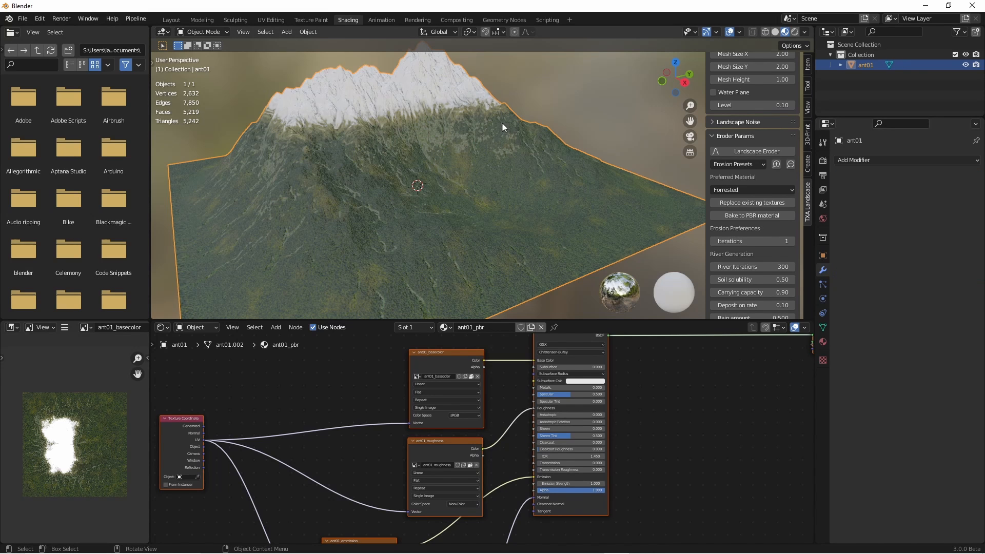
In Edit Mode select the terrain's non-manifold border geometry for deletion
key(Tab)
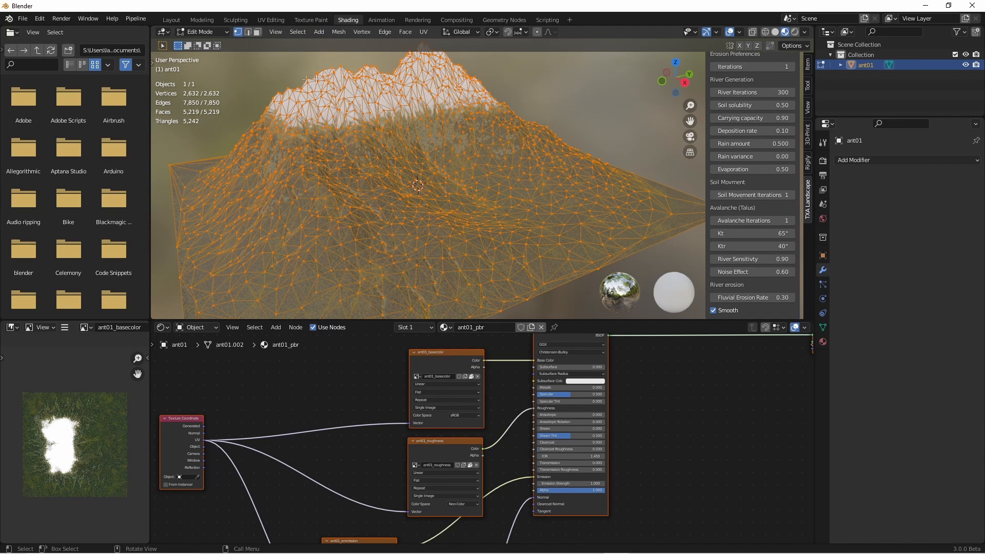
mouse_move(266, 175)
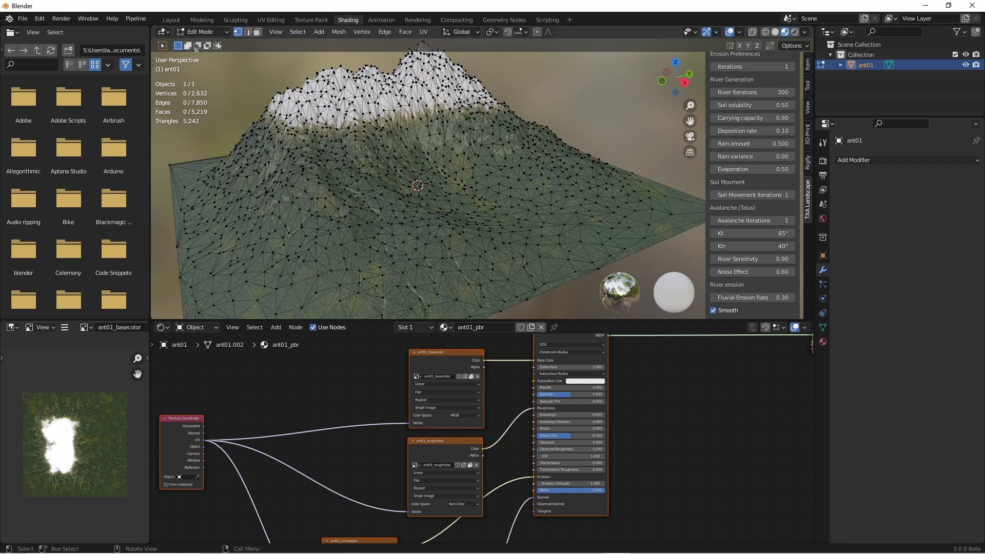
click(298, 32)
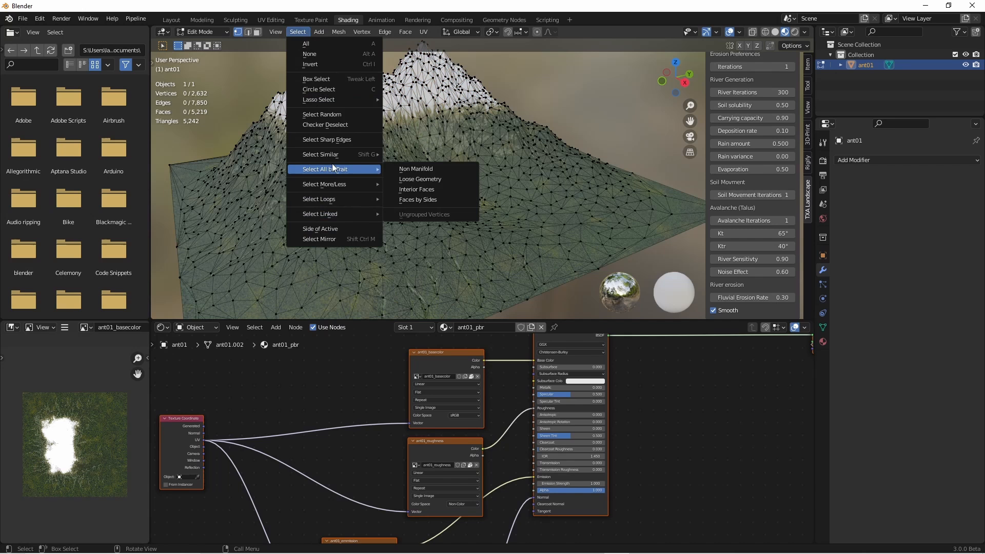
click(415, 168)
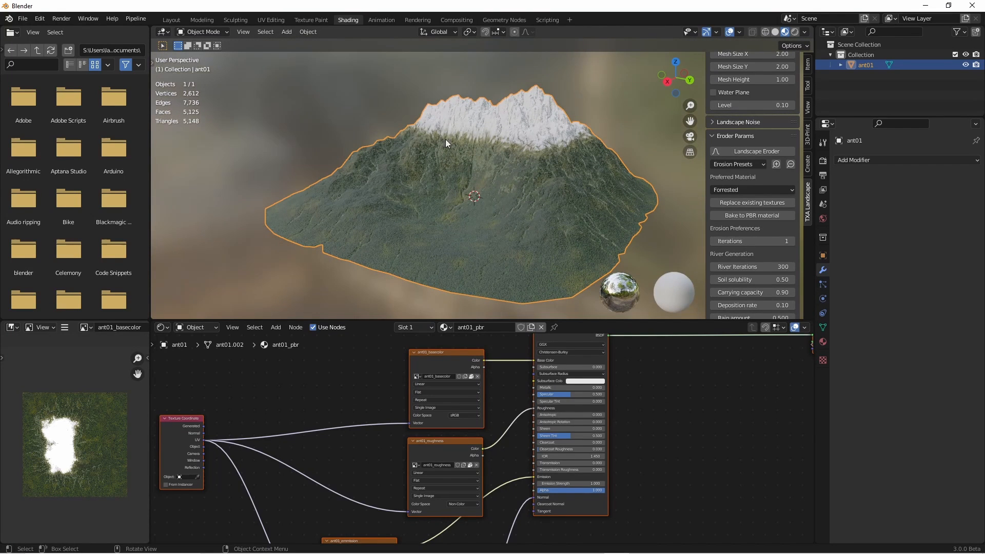
mouse_move(442, 153)
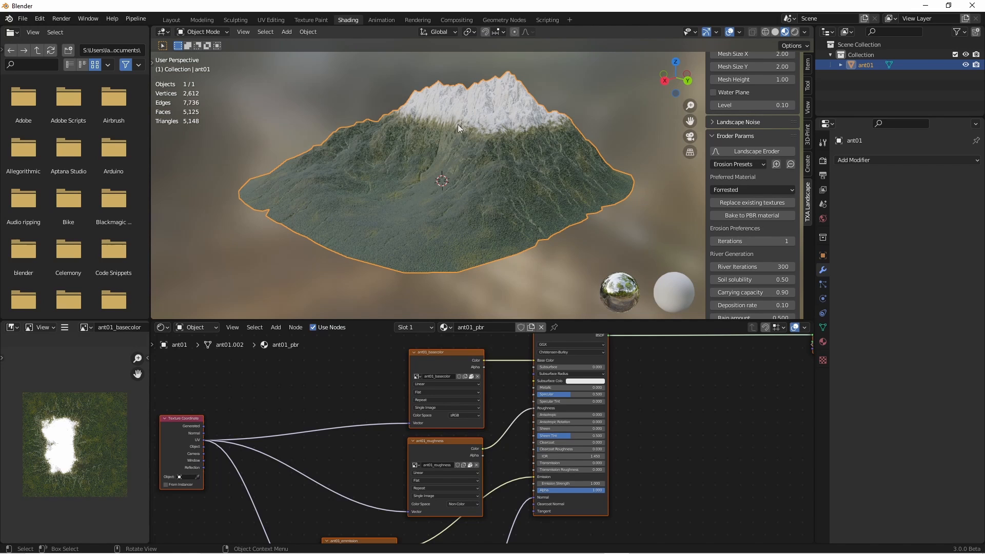
mouse_move(461, 134)
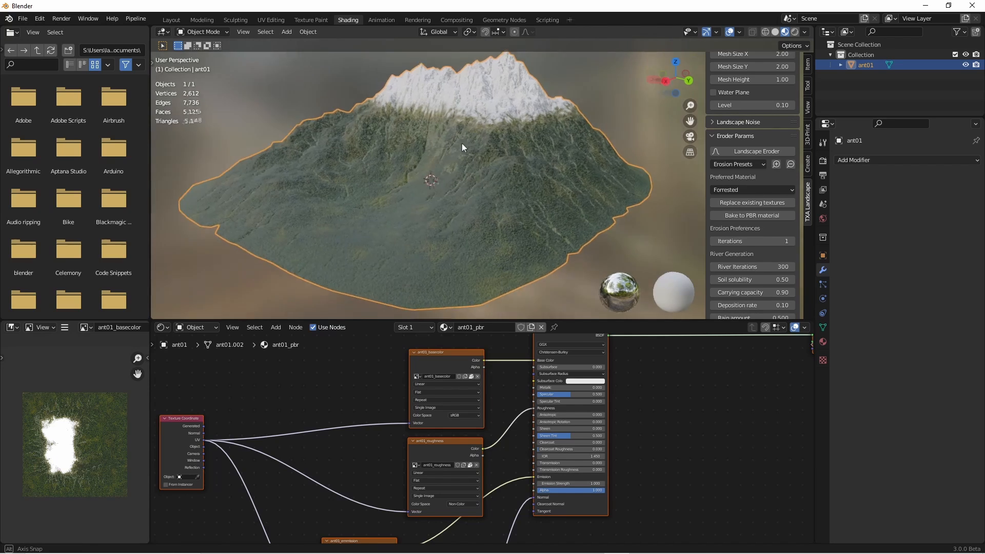
drag(464, 148, 432, 121)
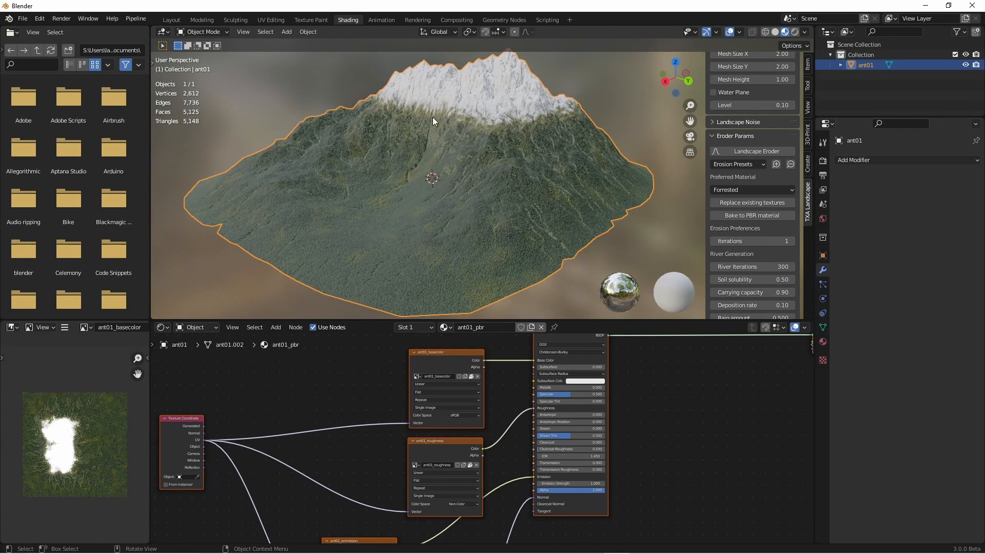
mouse_move(490, 176)
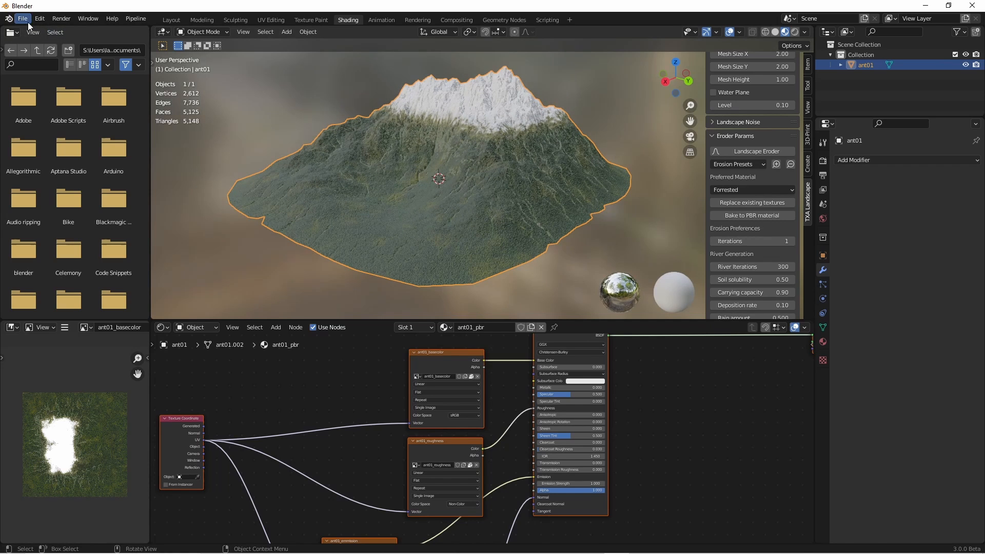
Save As over the existing Landscape.blend in the _ANT pbr folder
click(21, 18)
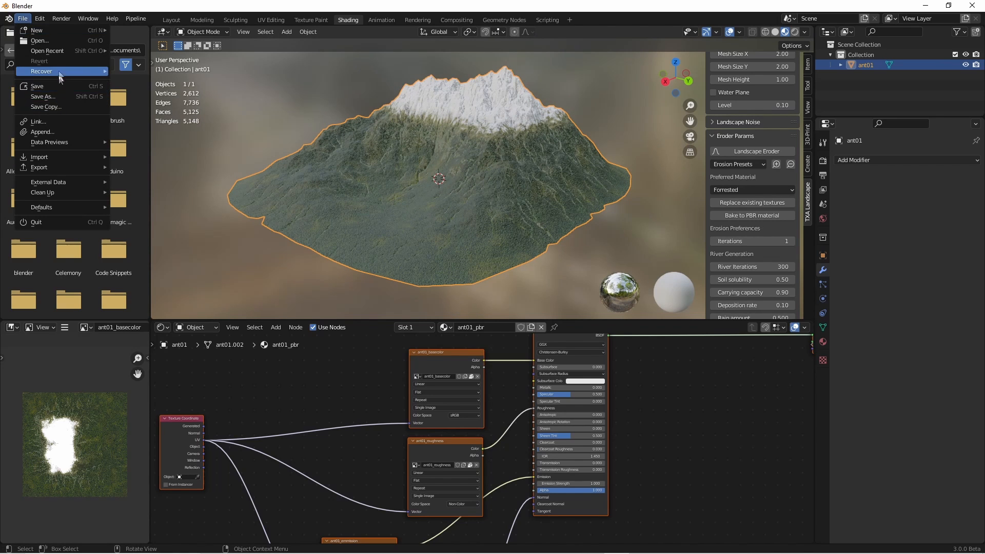
click(43, 96)
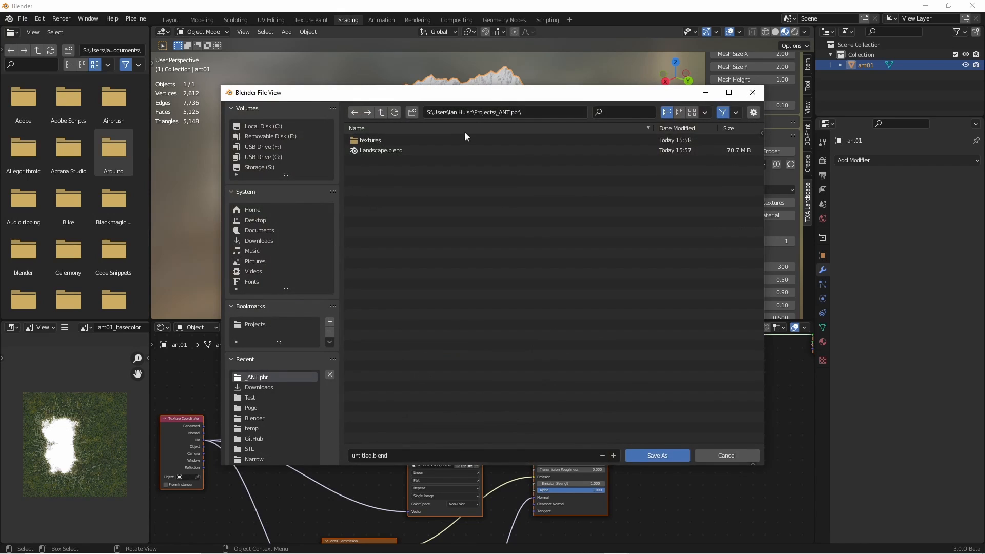
click(381, 150)
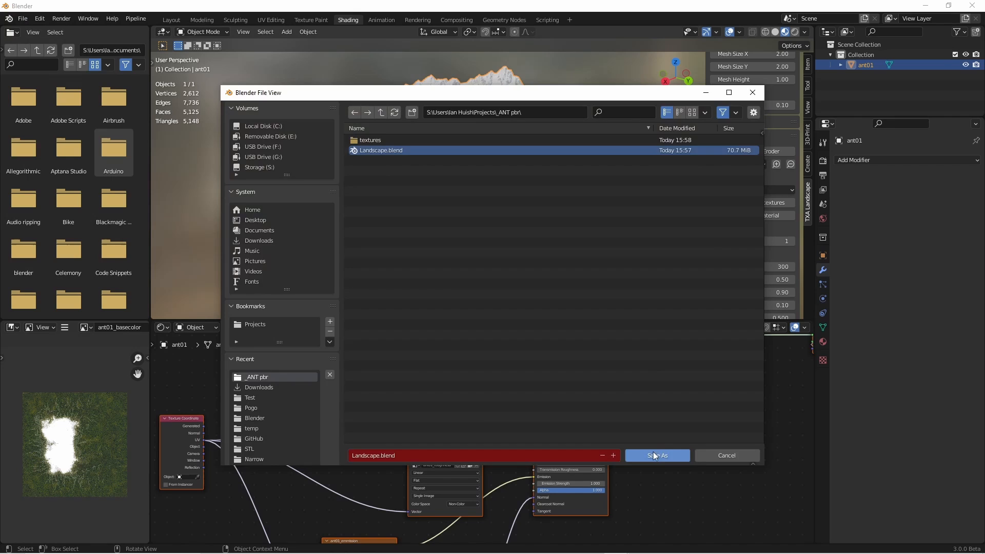
click(657, 456)
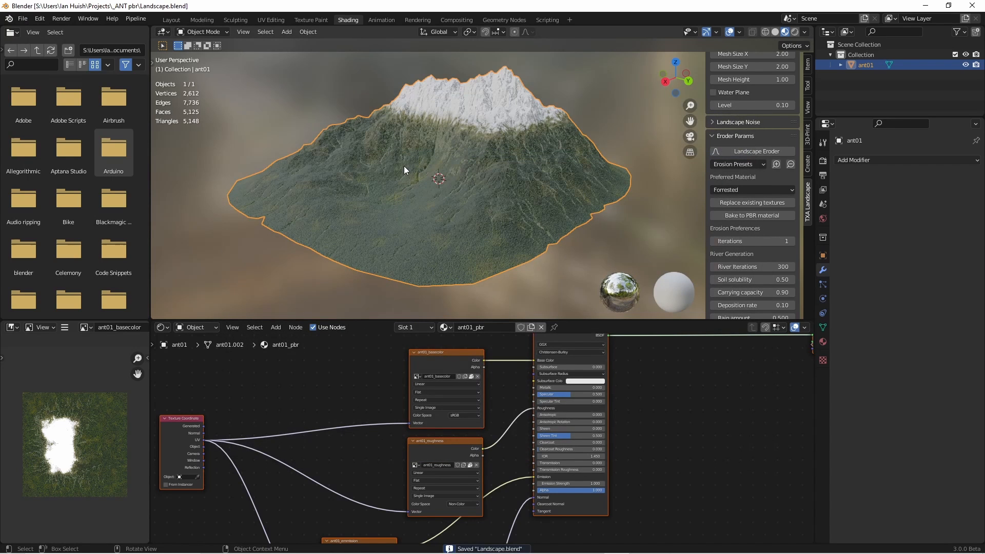
click(23, 18)
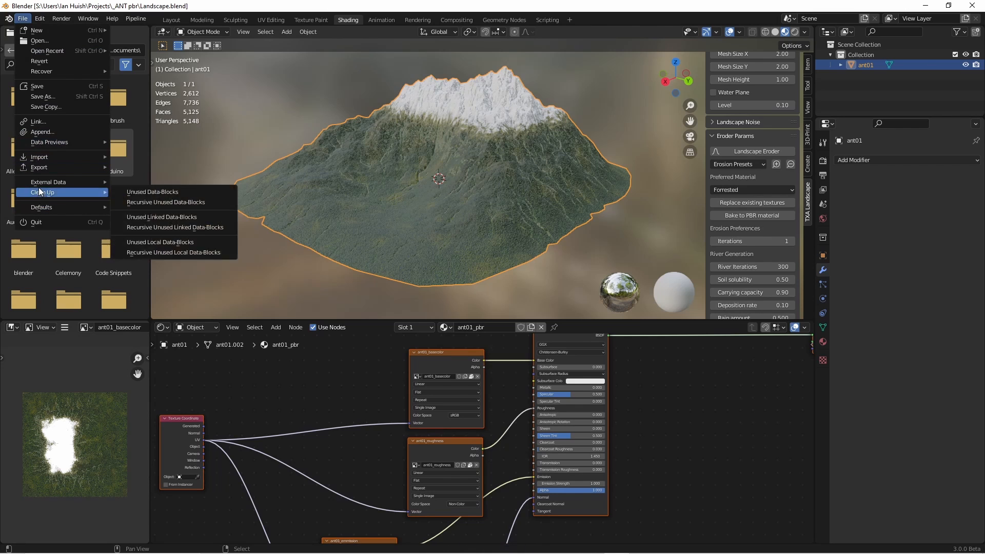
mouse_move(48, 182)
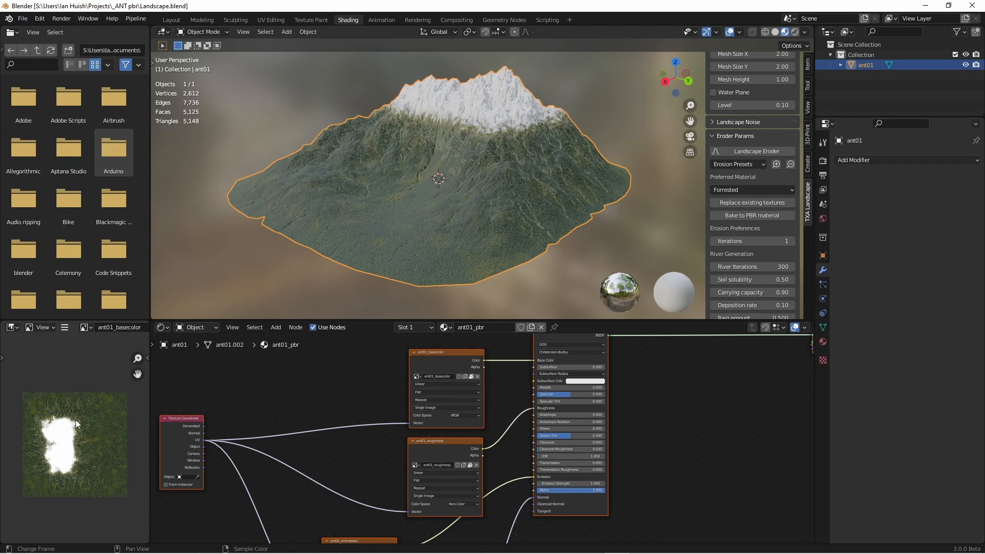
Unpack the nine packed textures, writing files to the current directory and overwriting existing ones
click(22, 17)
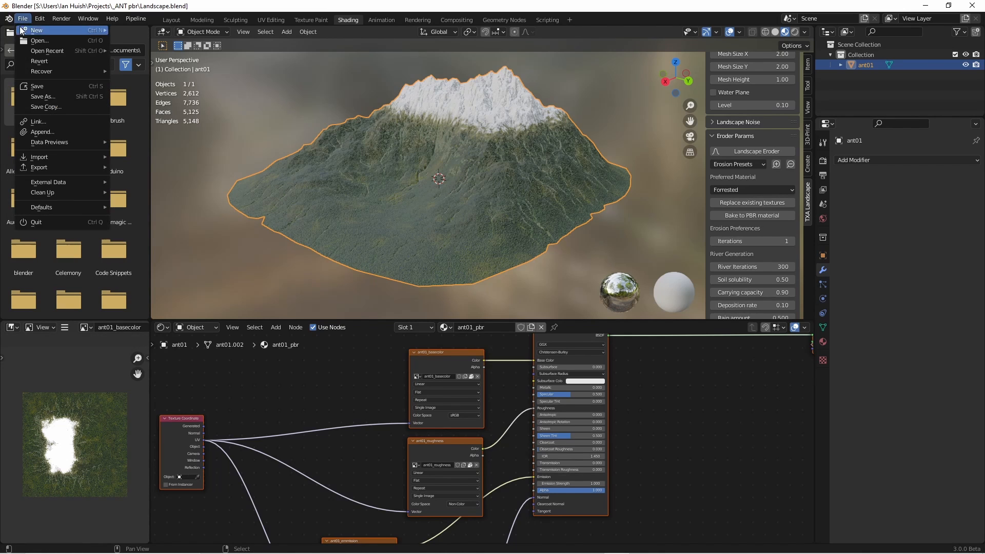
mouse_move(49, 141)
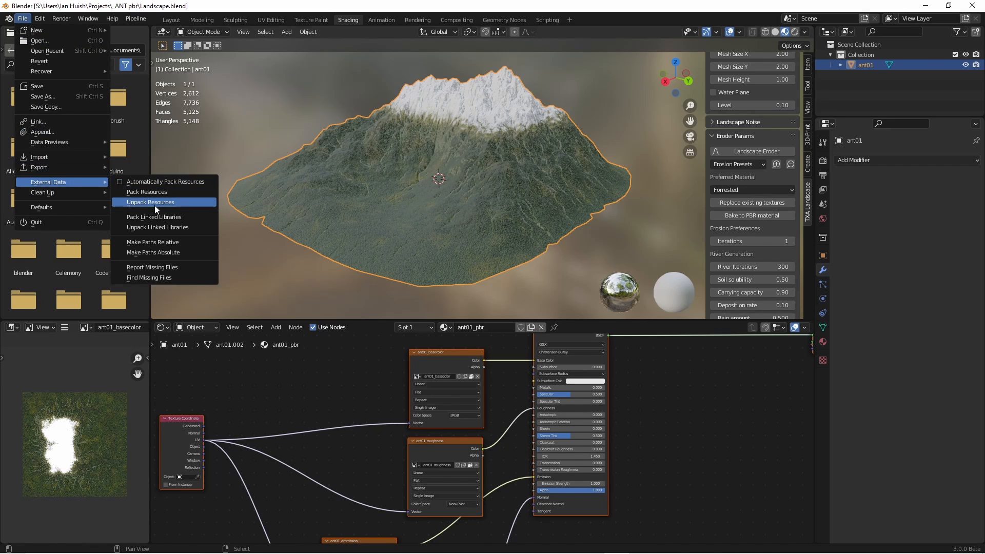
click(149, 202)
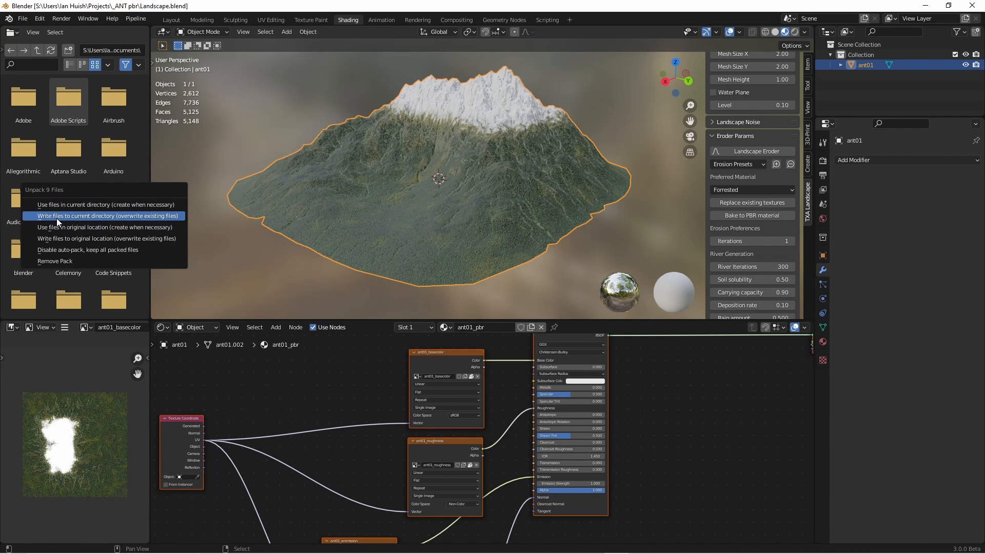
mouse_move(68, 217)
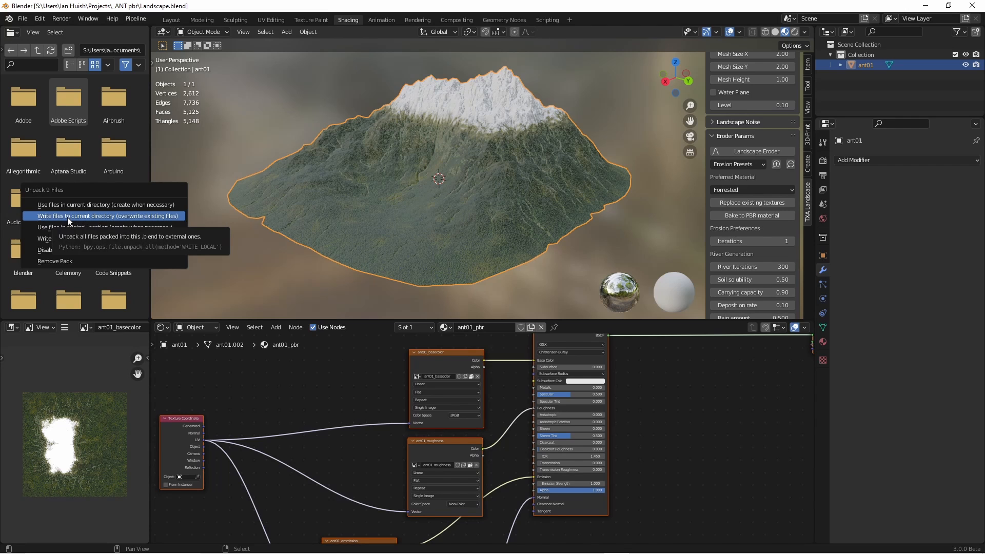
click(105, 216)
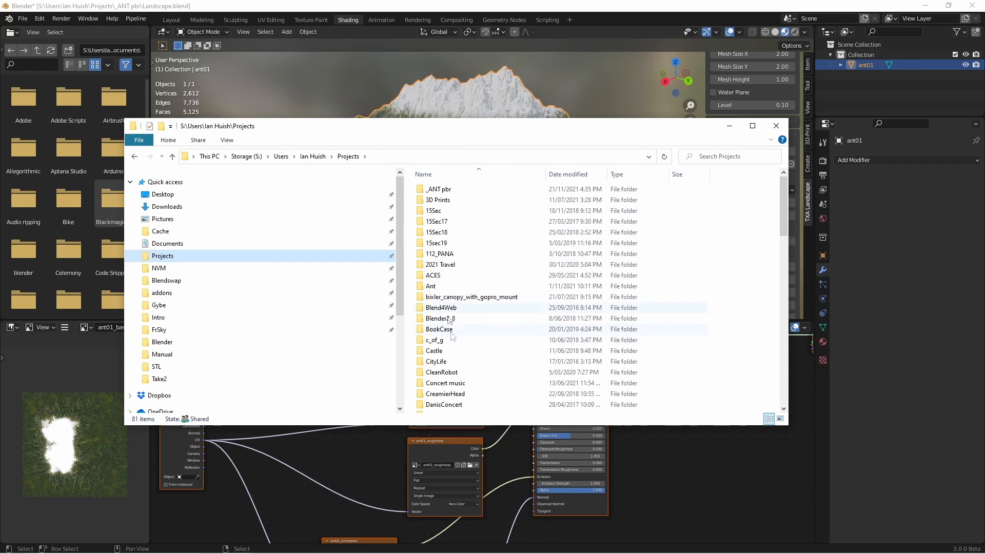
Browse into _ANT pbr > textures to see the nine unpacked ant01 files, then return to Blender
double_click(438, 189)
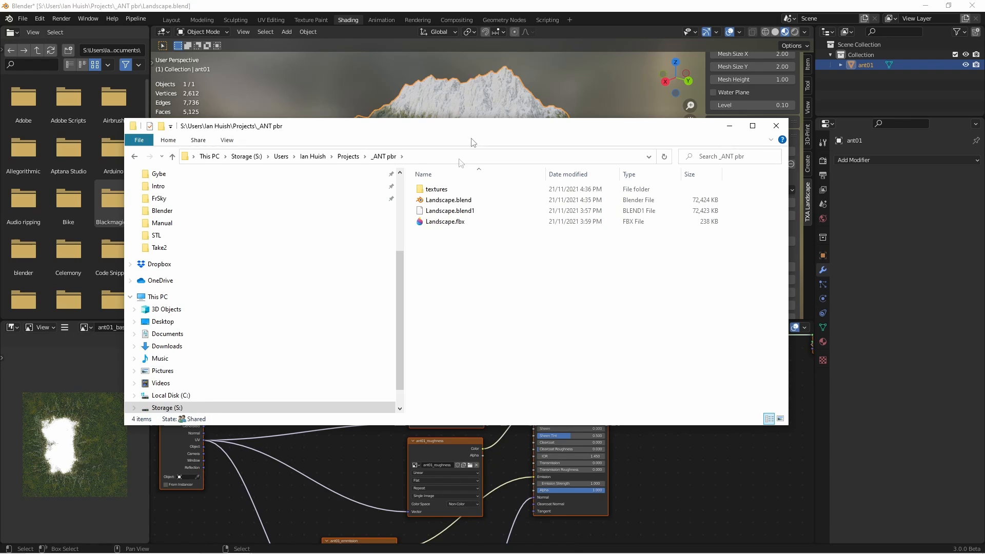
double_click(436, 189)
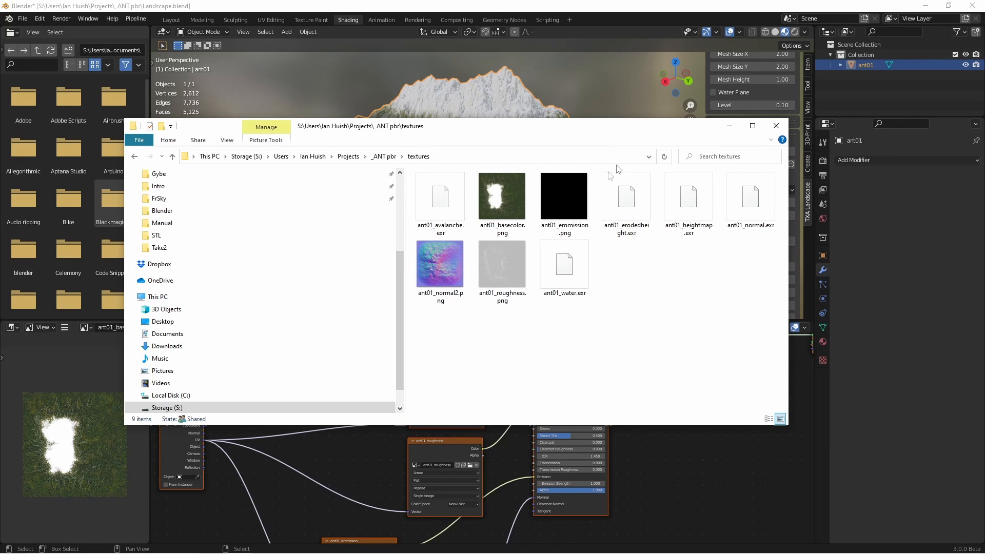
click(502, 196)
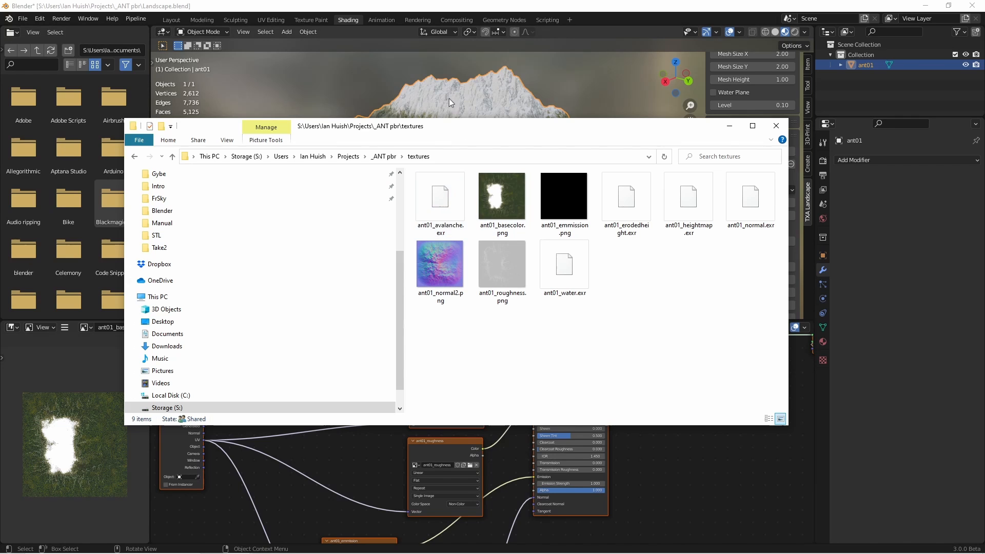
click(21, 18)
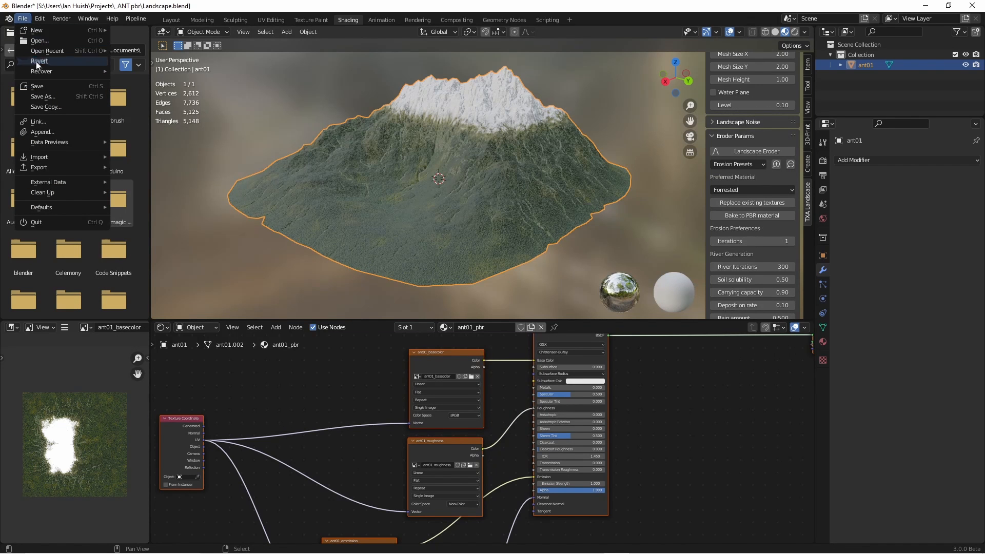
mouse_move(60, 76)
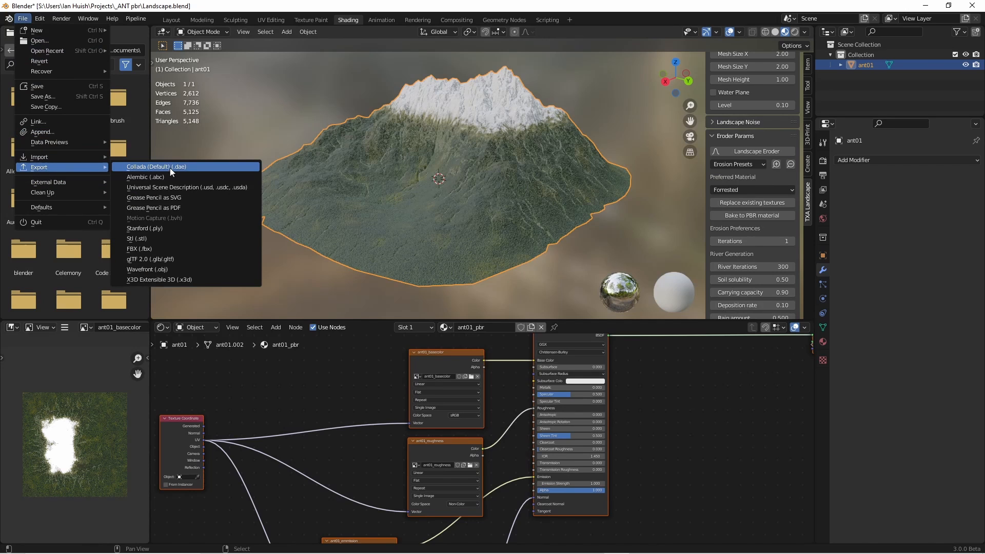
mouse_move(155, 239)
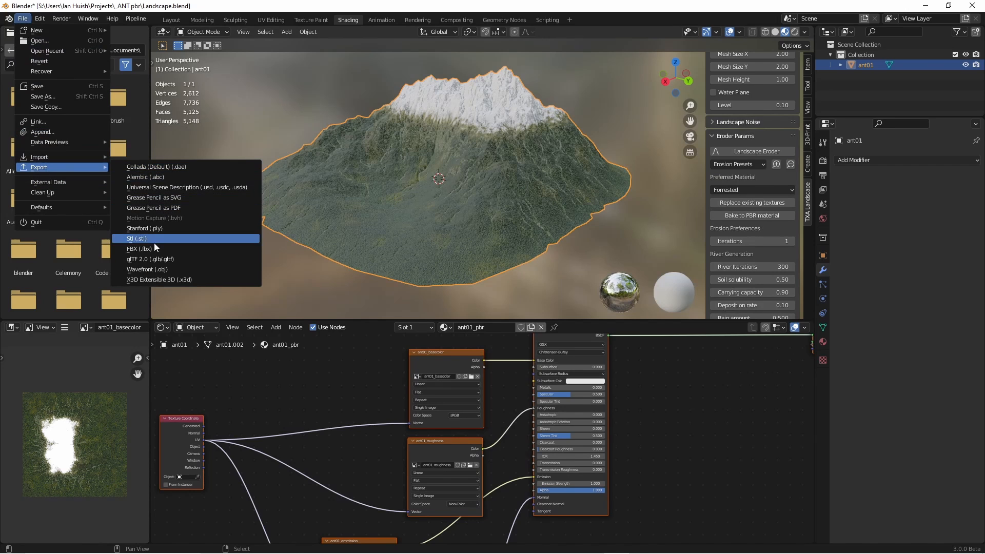
mouse_move(138, 248)
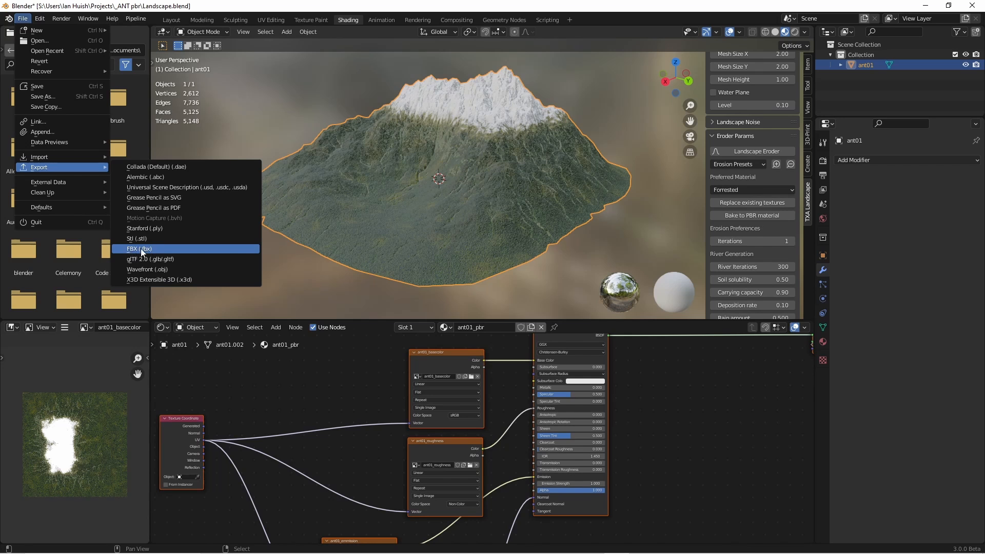
mouse_move(139, 251)
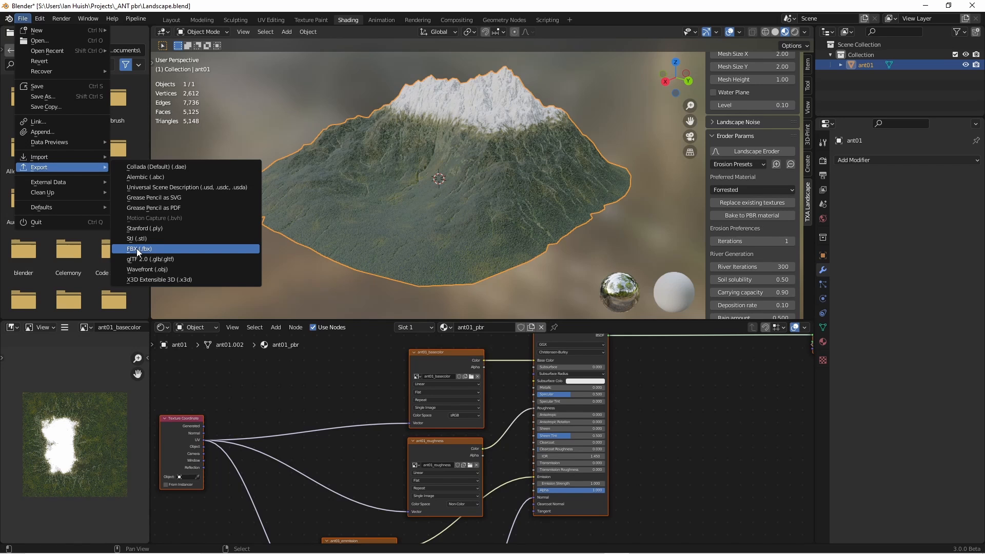
Choose FBX (.fbx) export, landing in the _ANT pbr folder with Landscape.fbx as output name
click(138, 248)
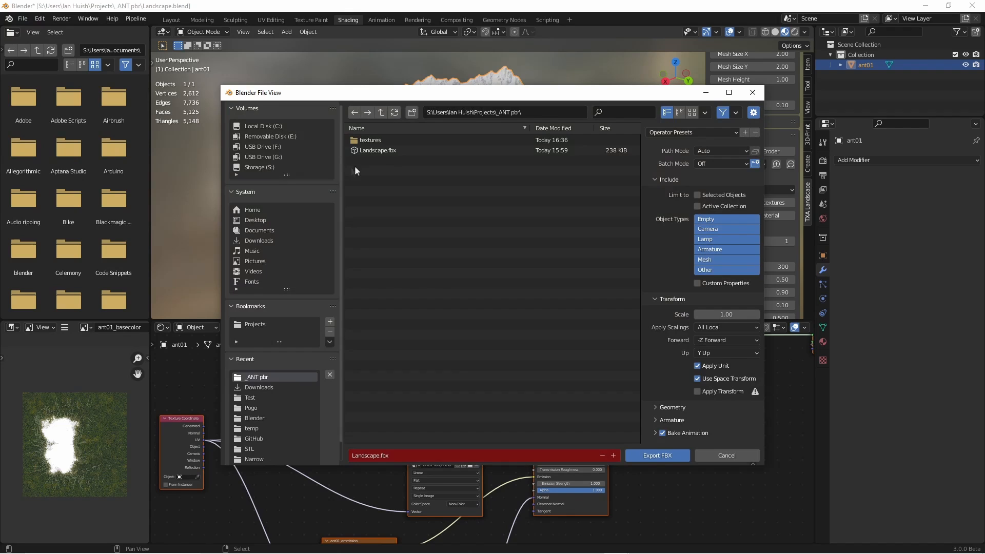
Target the existing Landscape.fbx and enable Limit to Selected Objects for the export
click(377, 149)
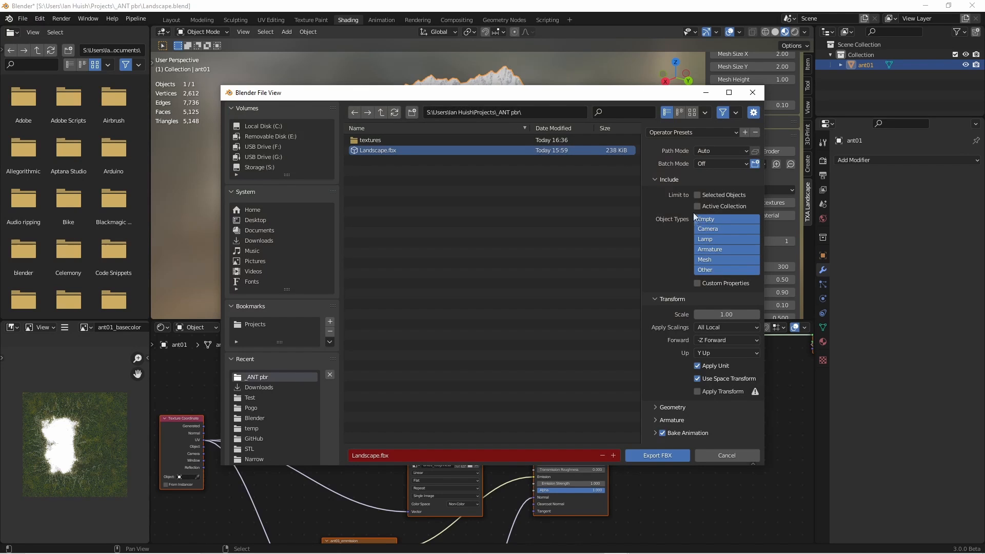
click(696, 194)
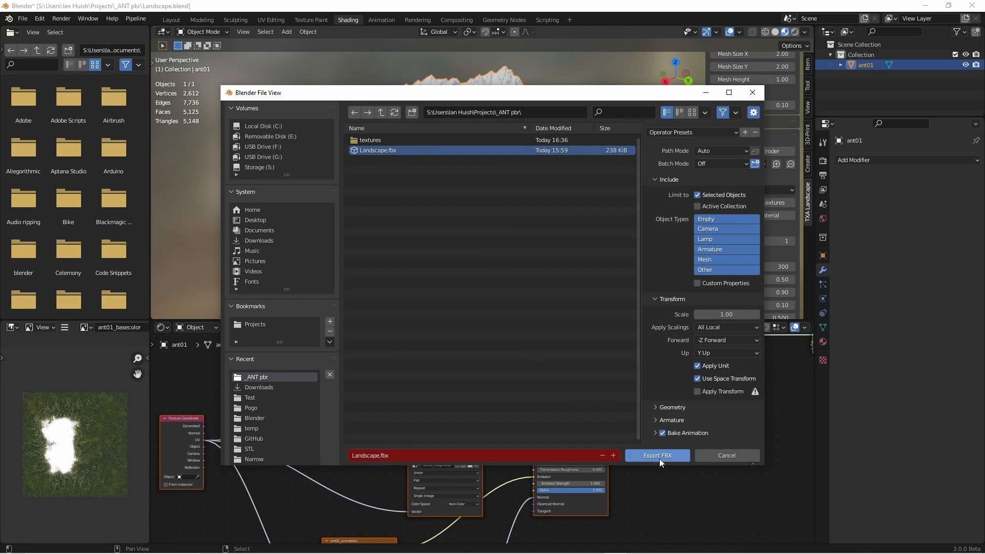
mouse_move(678, 476)
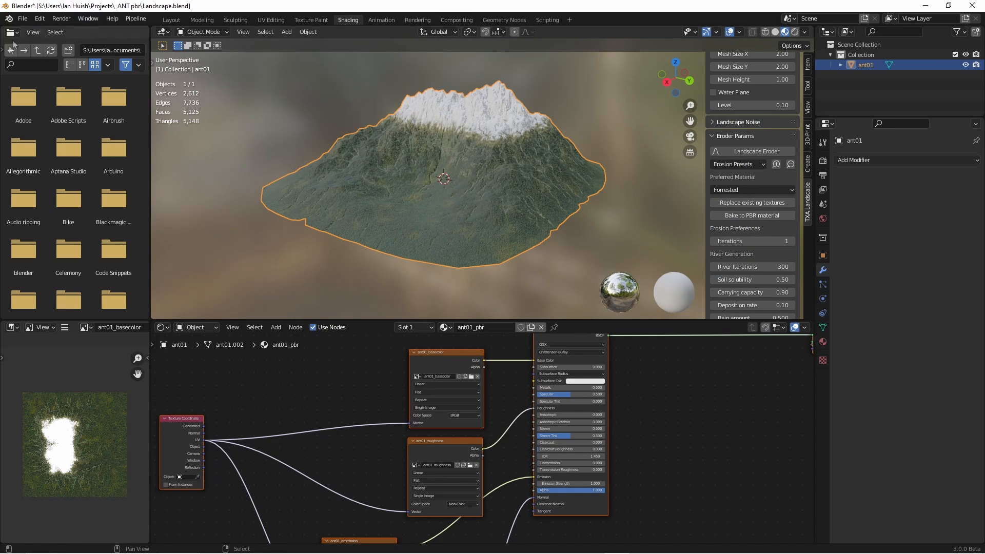
Discard unsaved changes, then import the FBX from Projects > _ANT pbr into a fresh scene
click(21, 18)
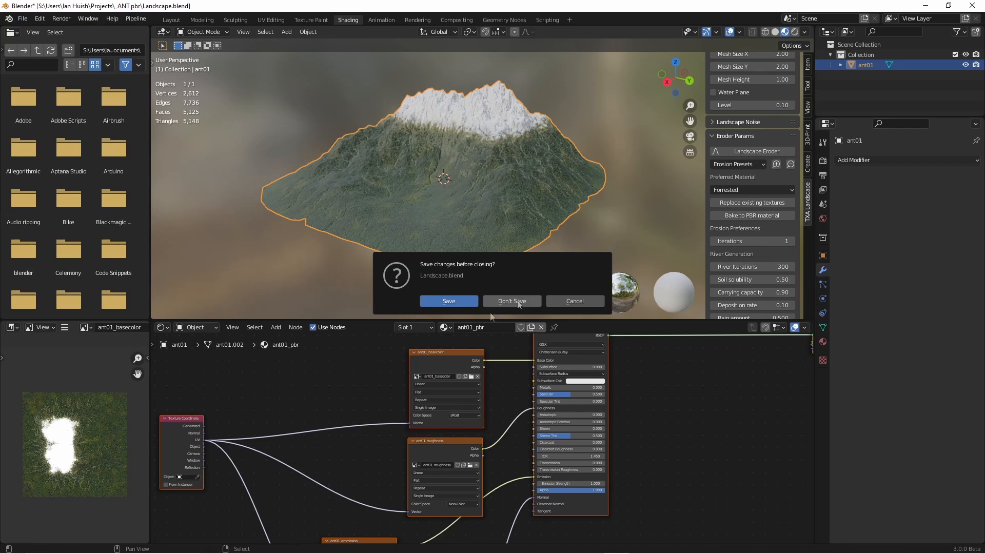
click(511, 301)
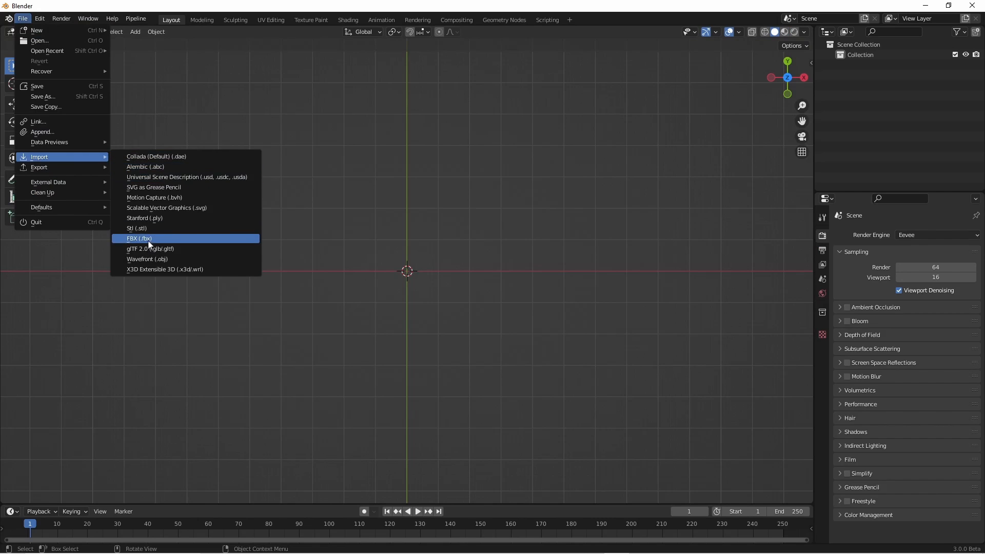
click(139, 239)
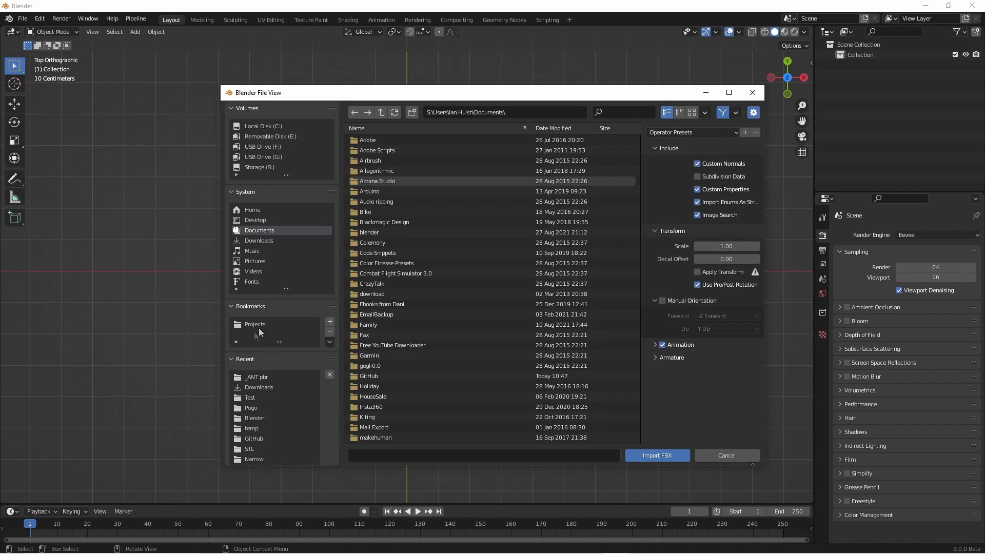
click(256, 324)
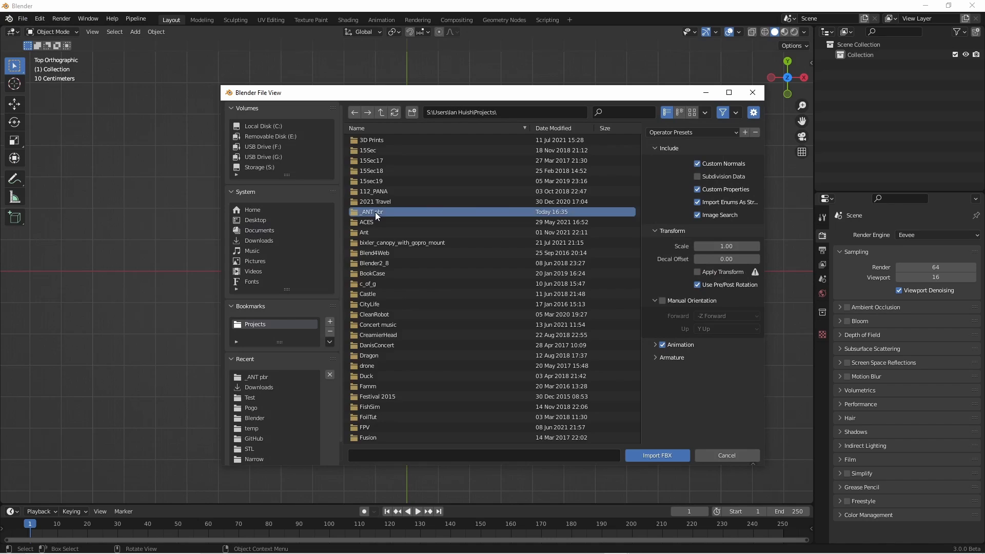
click(656, 455)
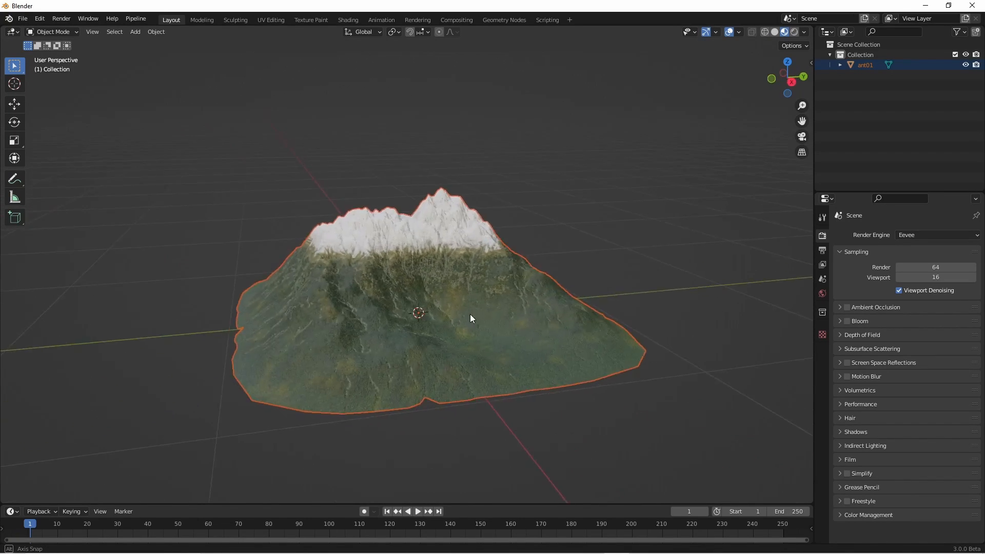
Orbit around the imported mountain to check its textured peak
drag(471, 317, 527, 309)
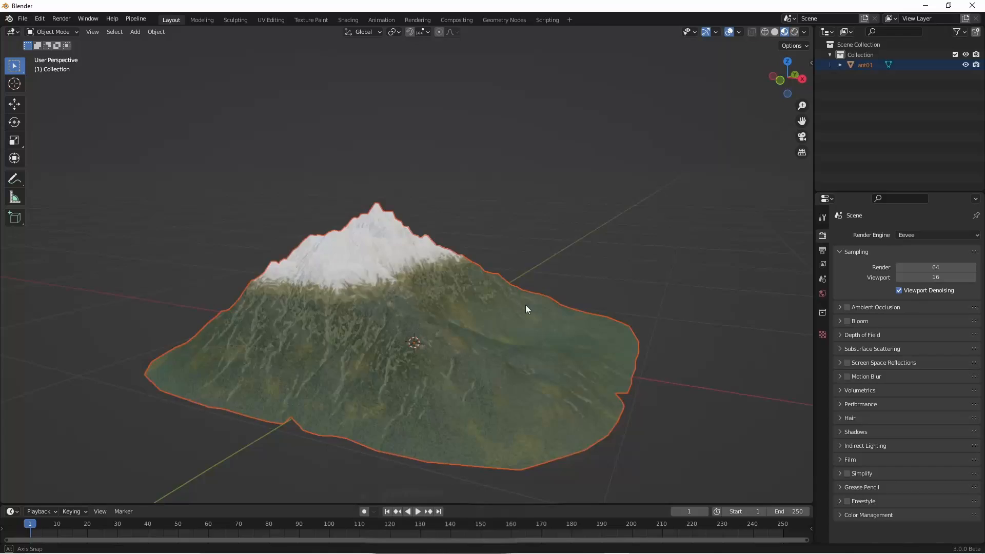
drag(526, 309, 466, 342)
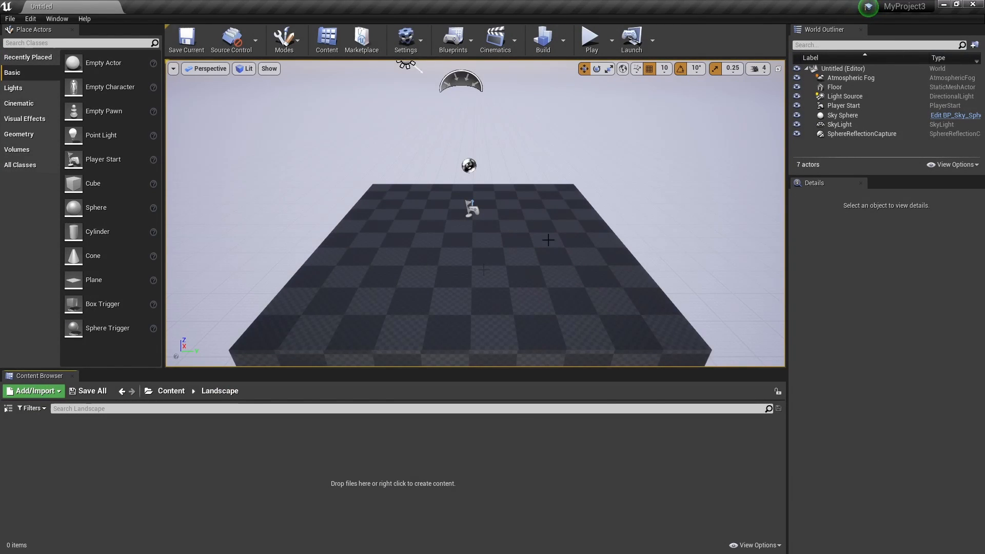
mouse_move(324, 550)
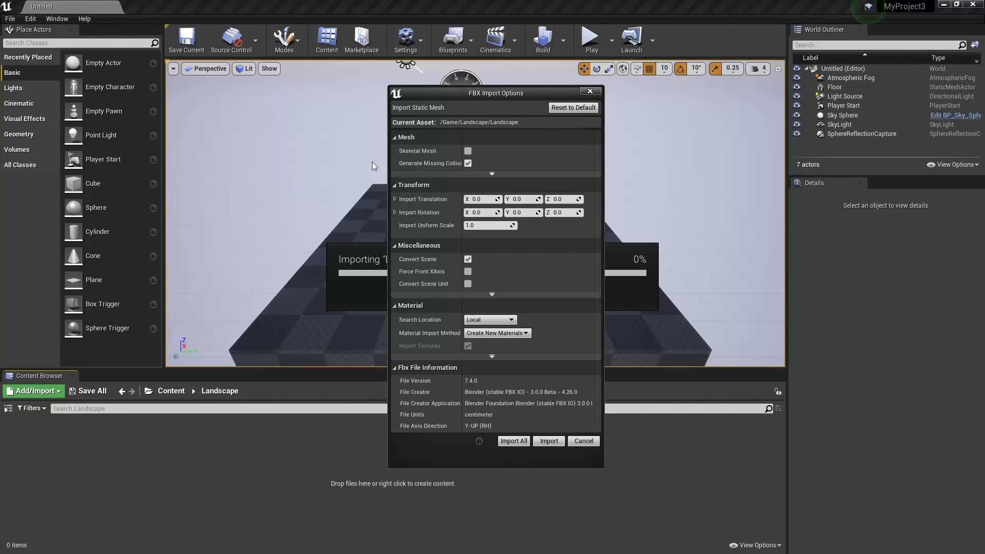
Confirm the FBX Import Options so the Landscape mesh, ant01_pbr material and textures come in
drag(496, 93, 470, 97)
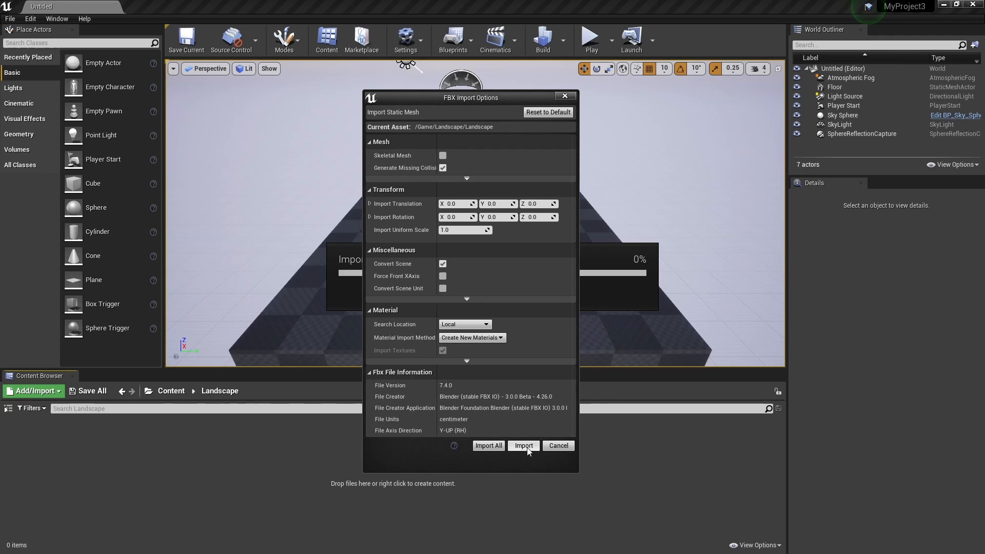
click(523, 445)
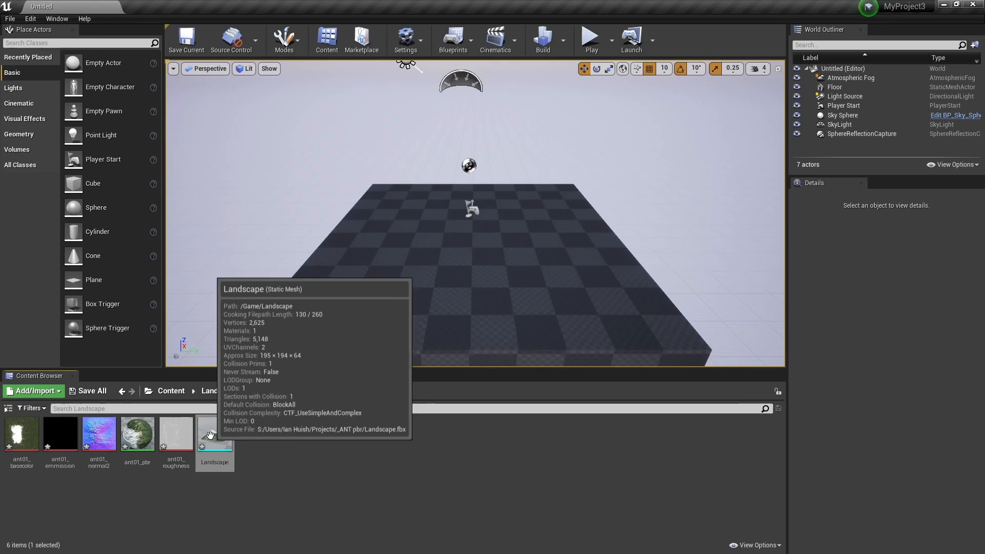
Inspect the Landscape static mesh with its snowy peaks, then bring up its ant01_pbr material graph
double_click(215, 432)
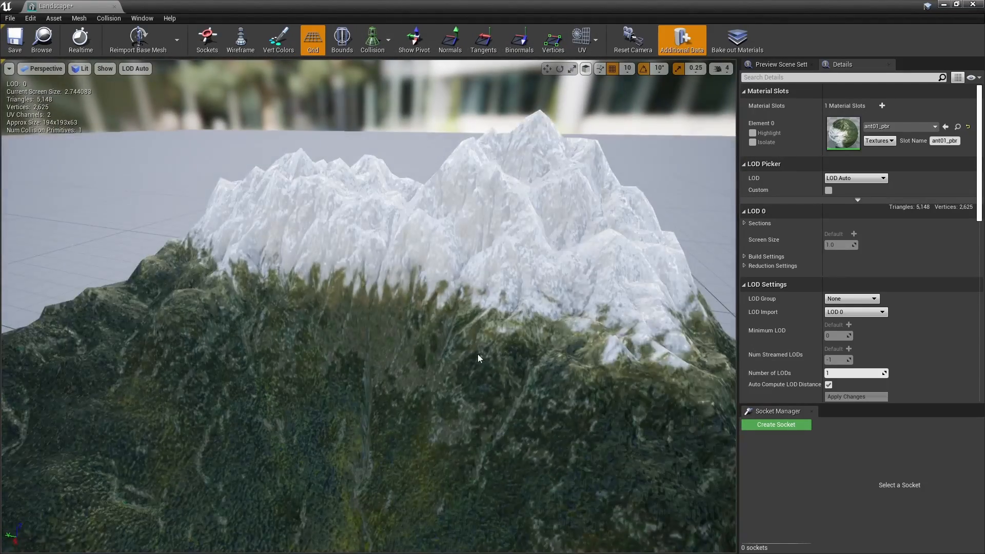
scroll(down, 3)
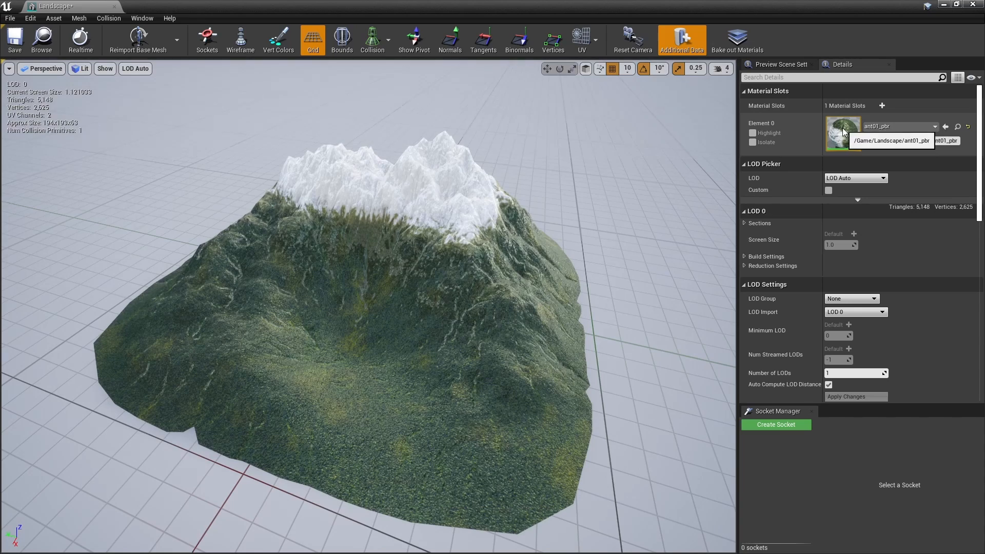
double_click(843, 126)
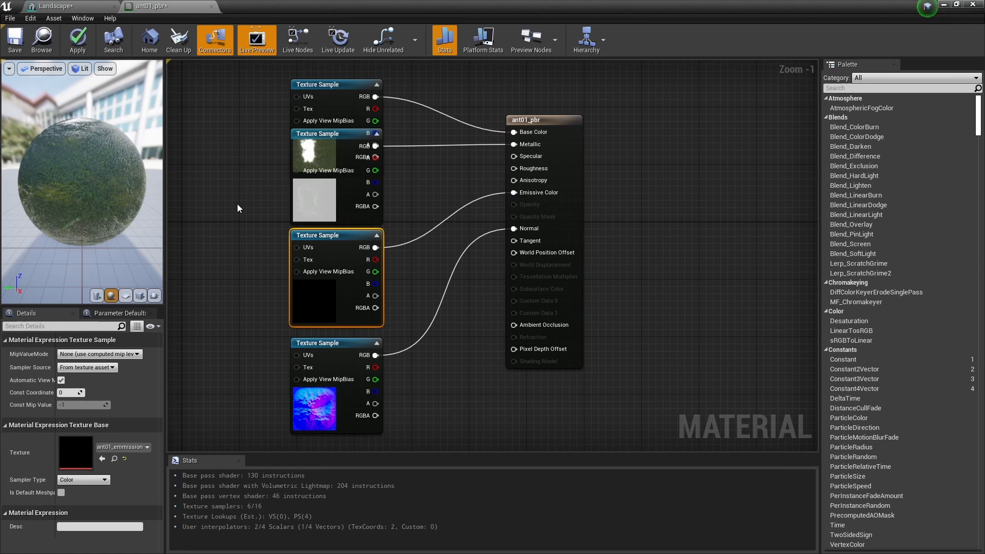
mouse_move(323, 242)
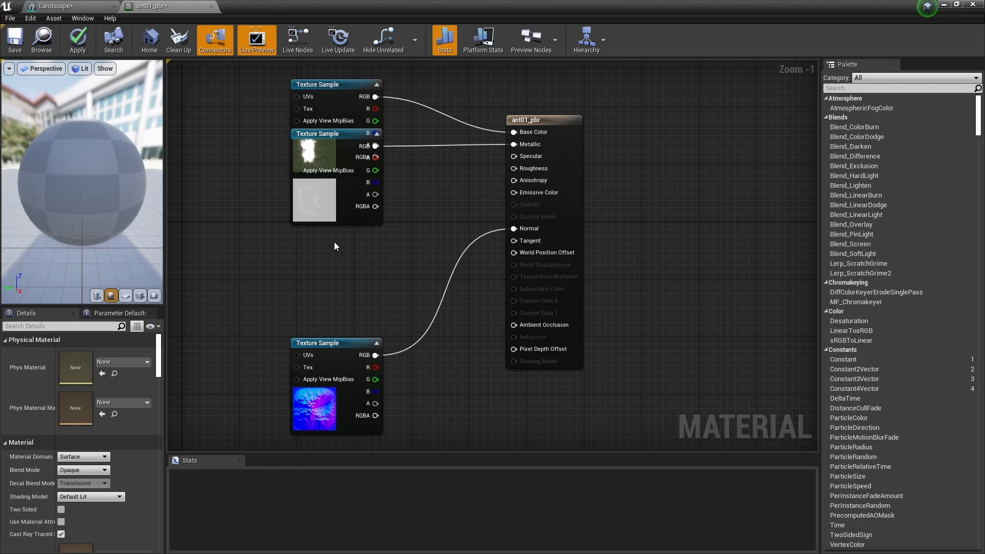
Remove the emission texture, feed the grey map into Roughness, save ant01_pbr and return to the Landscape mesh
click(330, 199)
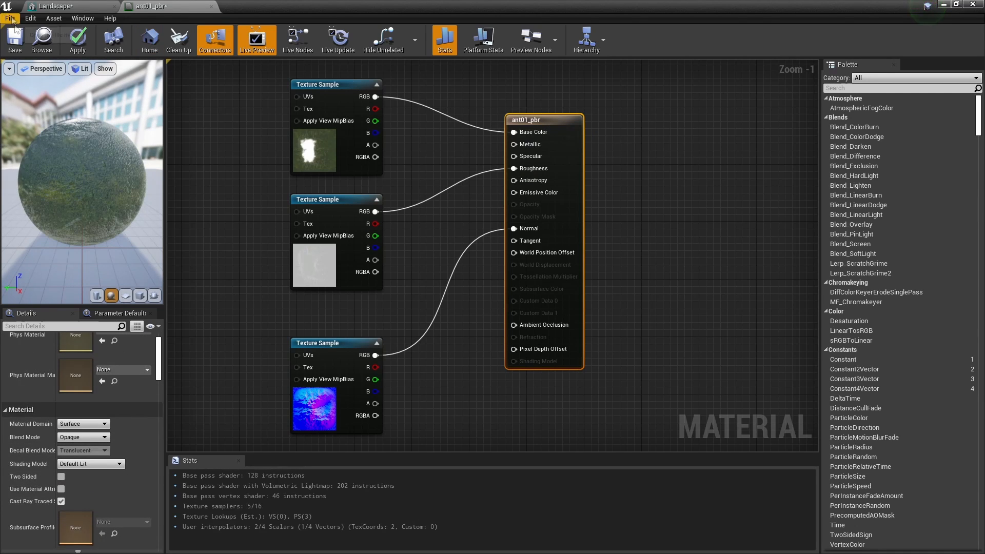
click(13, 40)
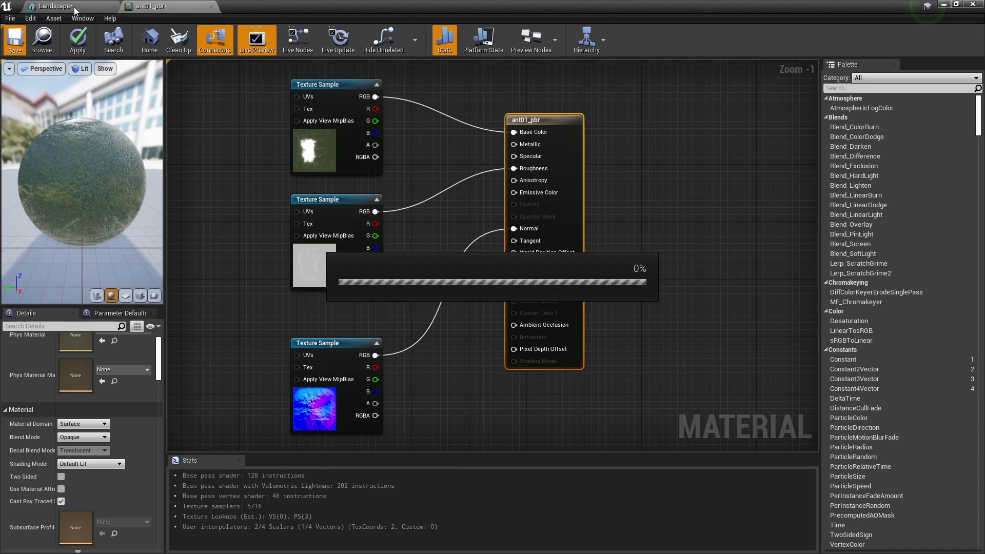
click(151, 6)
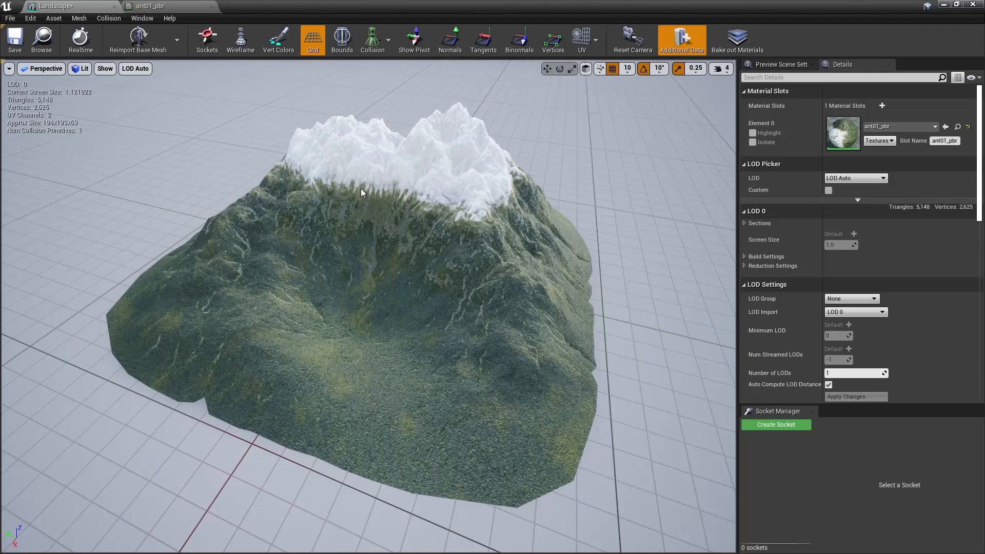
mouse_move(440, 212)
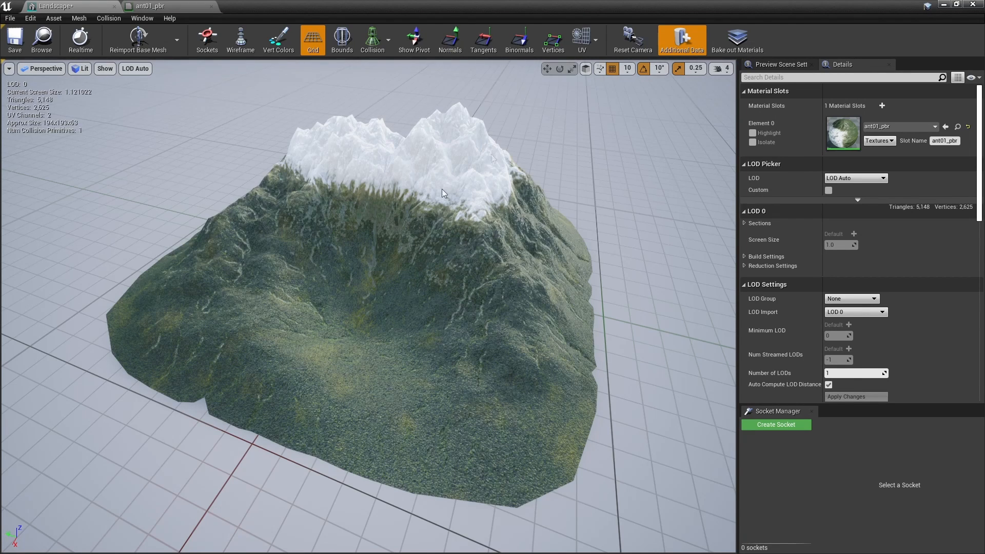
mouse_move(413, 131)
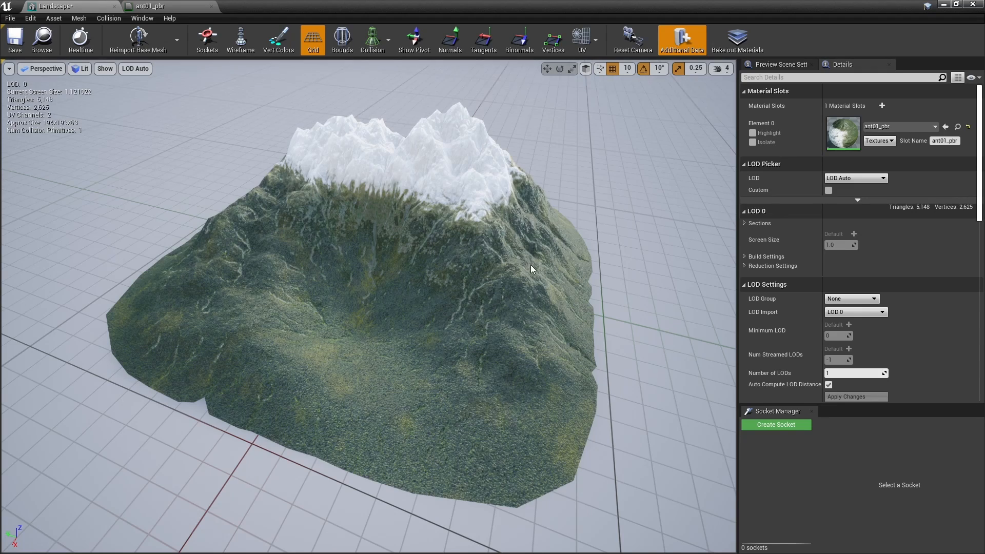
drag(531, 269, 440, 221)
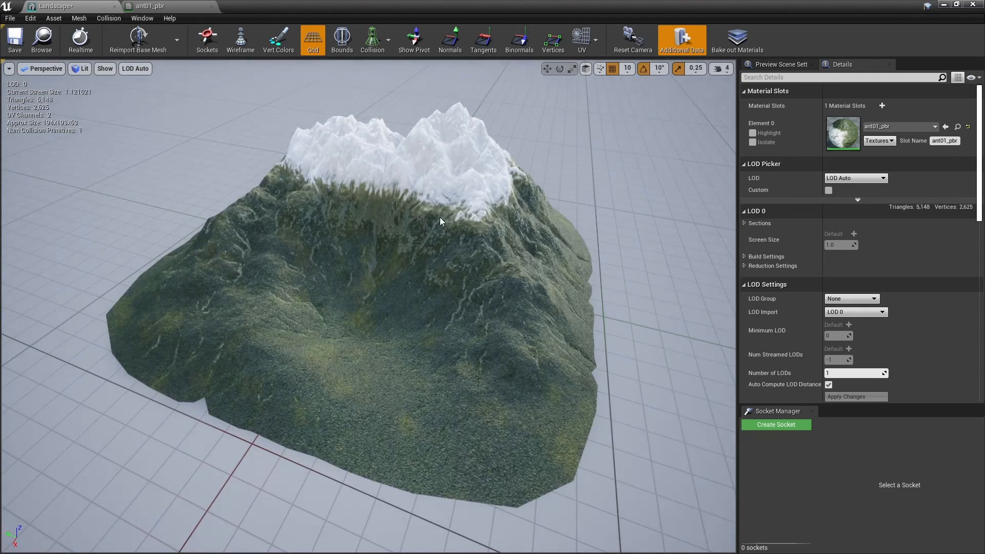
key(alt+tab)
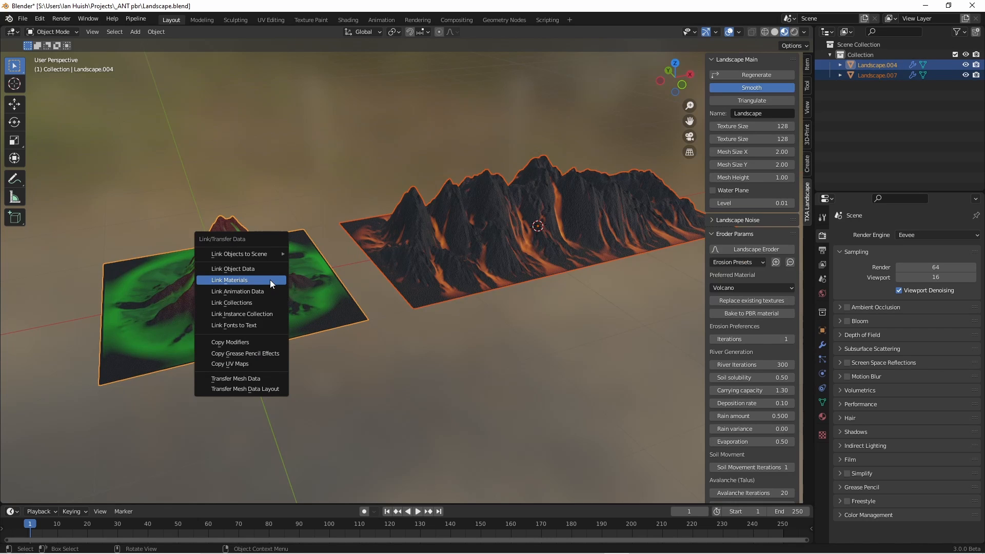
Link Materials via Ctrl+L so the second landscape shares the green-and-red material
click(230, 279)
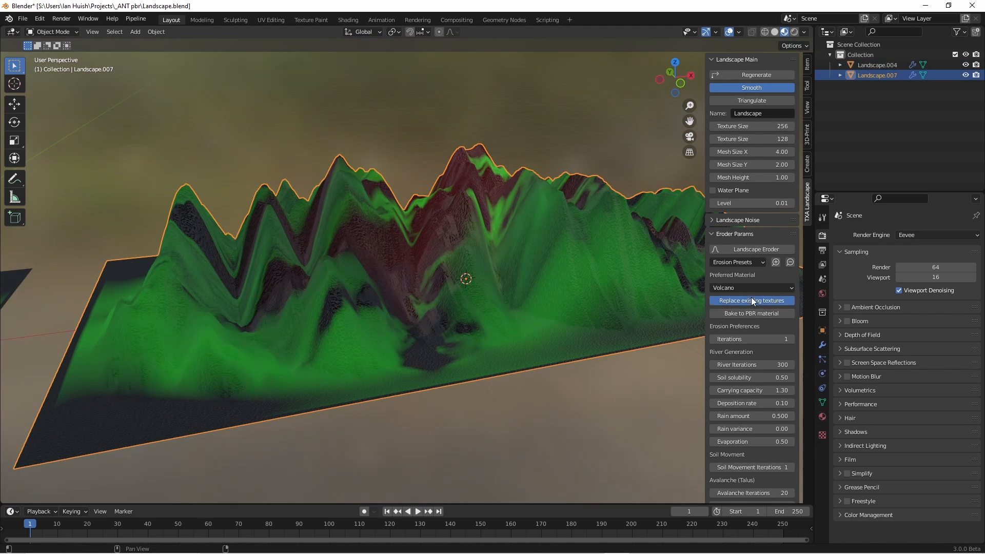
drag(440, 283, 420, 298)
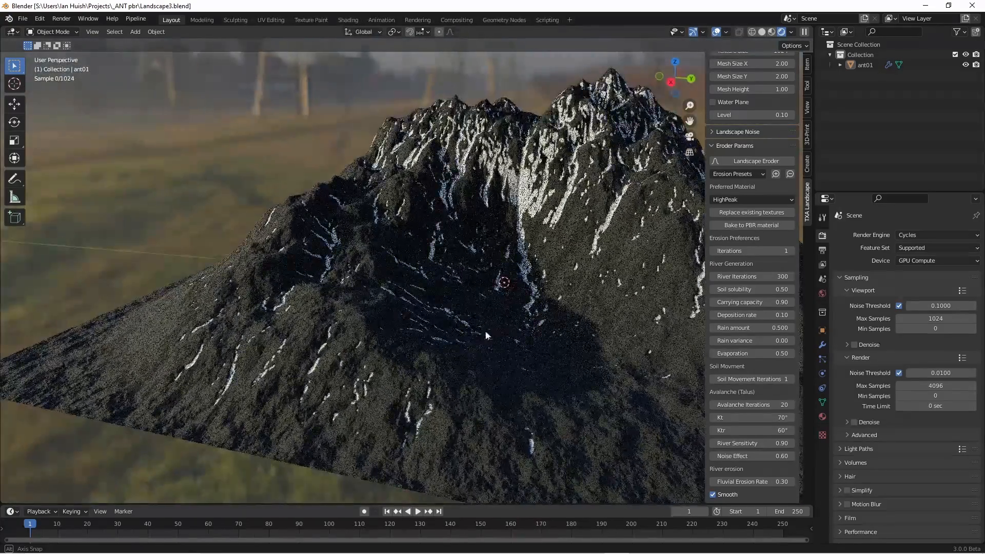
Orbit the Cycles-rendered snow-streaked HighPeak mountain to view it from several sides
drag(486, 336, 519, 325)
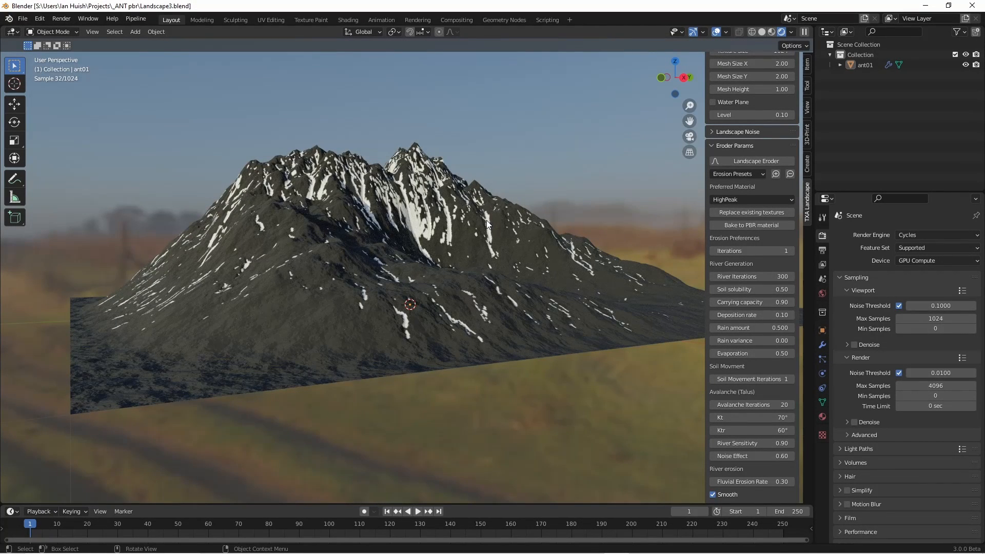
mouse_move(633, 250)
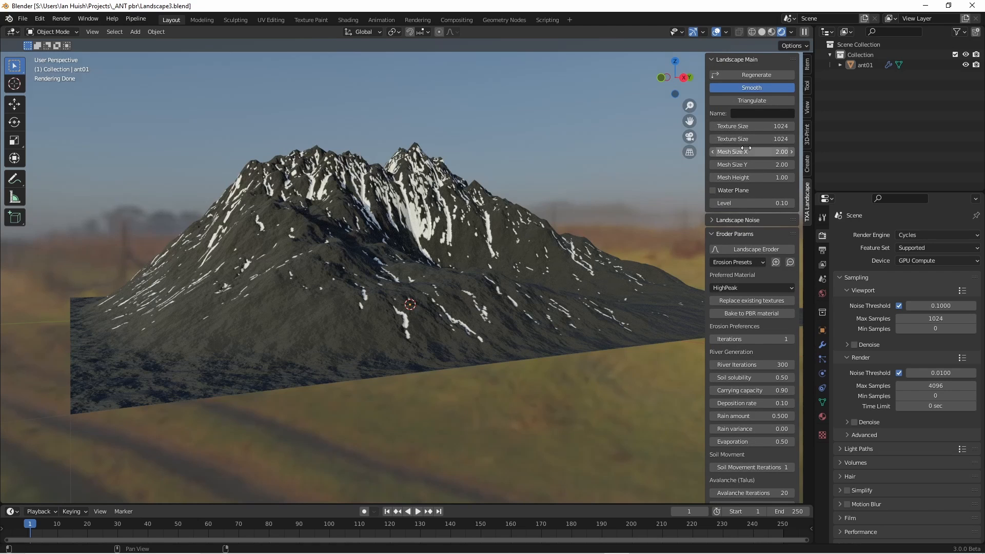
scroll(down, 3)
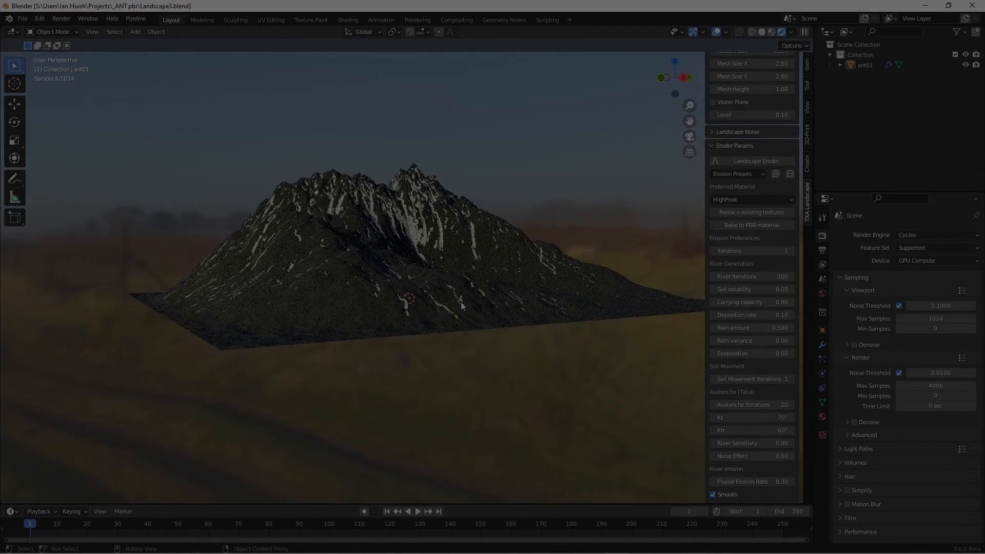
drag(458, 301, 443, 295)
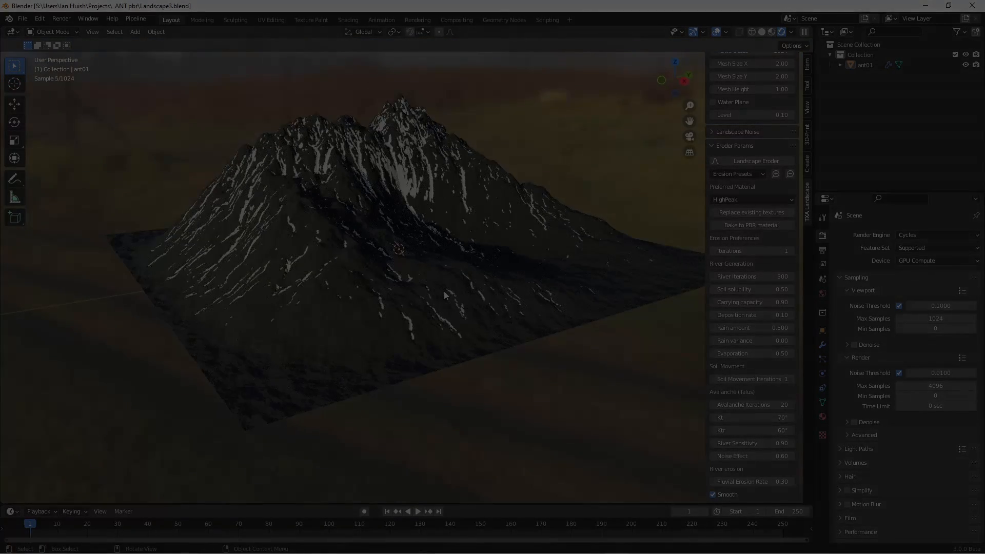